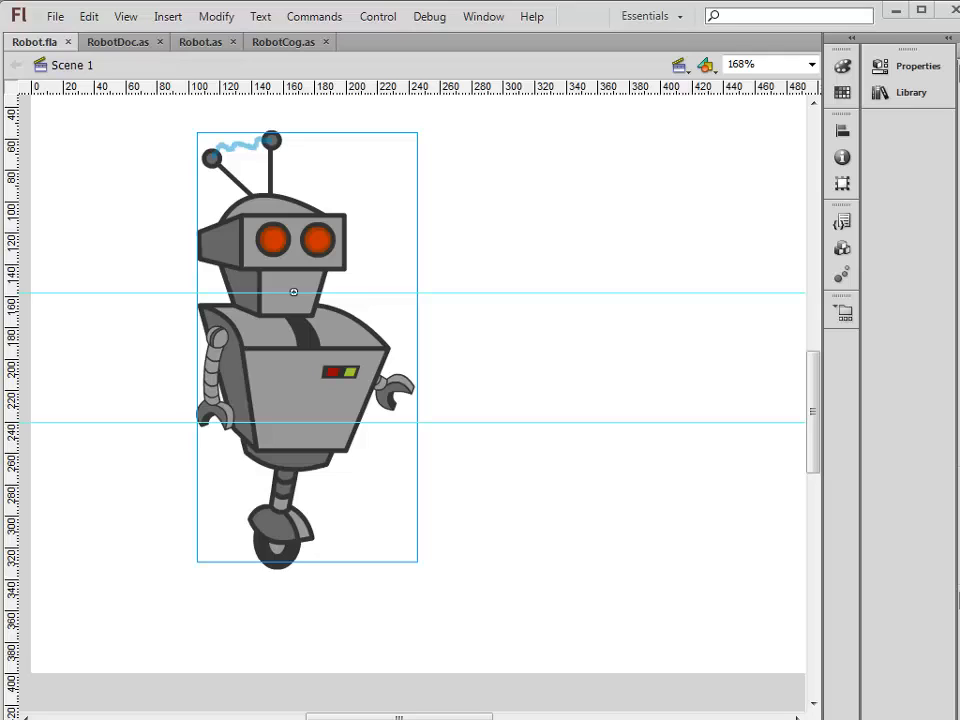
{"action": "mouse_move", "coordinate": [457, 395]}
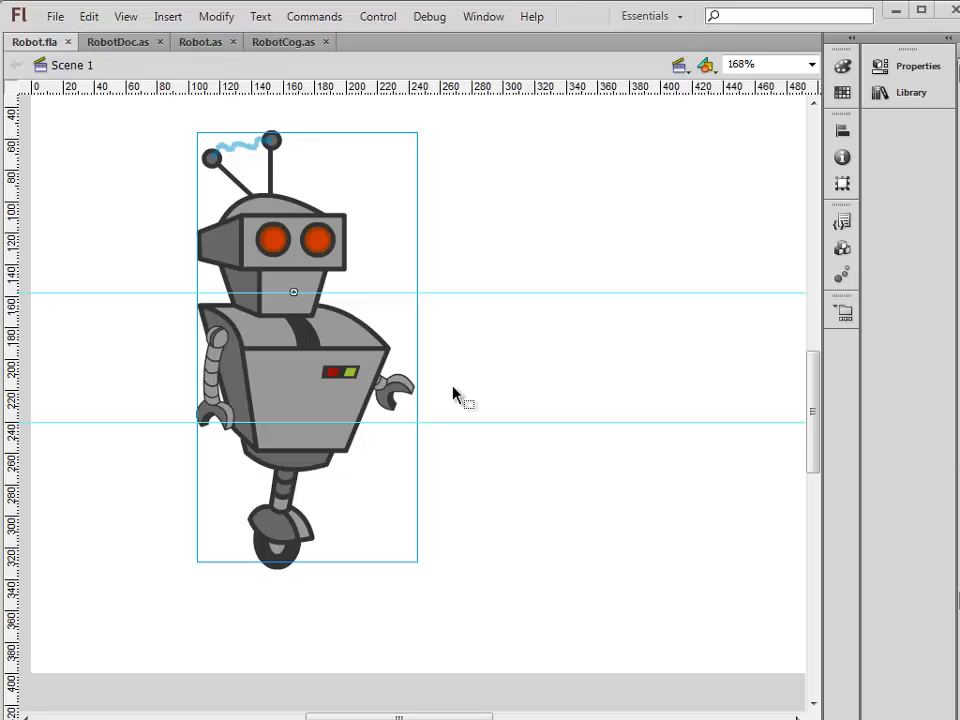
{"action": "mouse_move", "coordinate": [551, 358]}
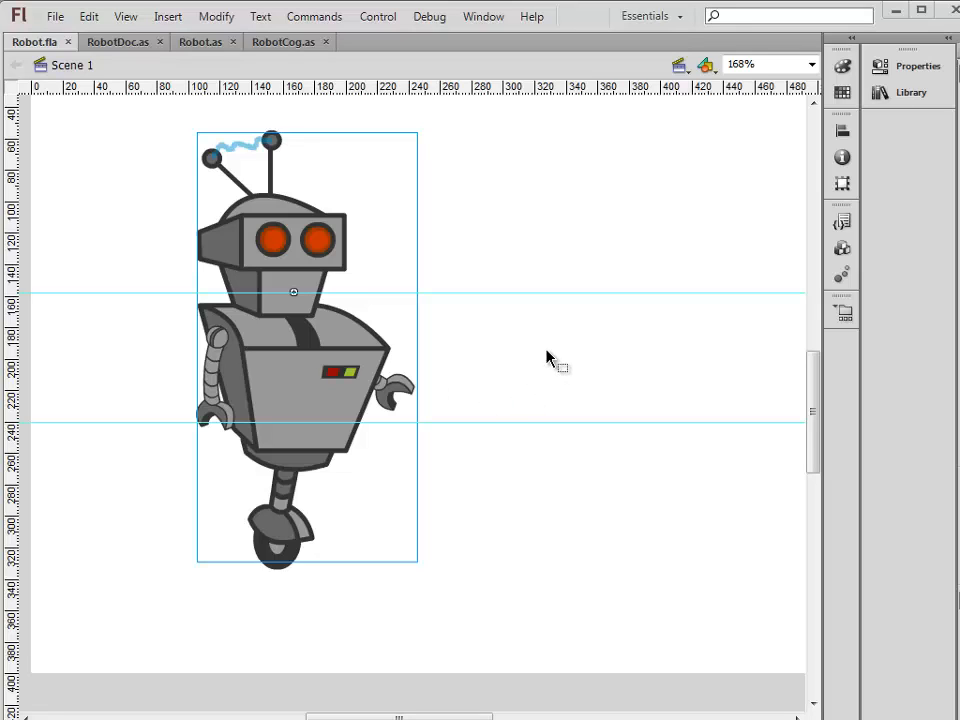
{"action": "mouse_move", "coordinate": [278, 290]}
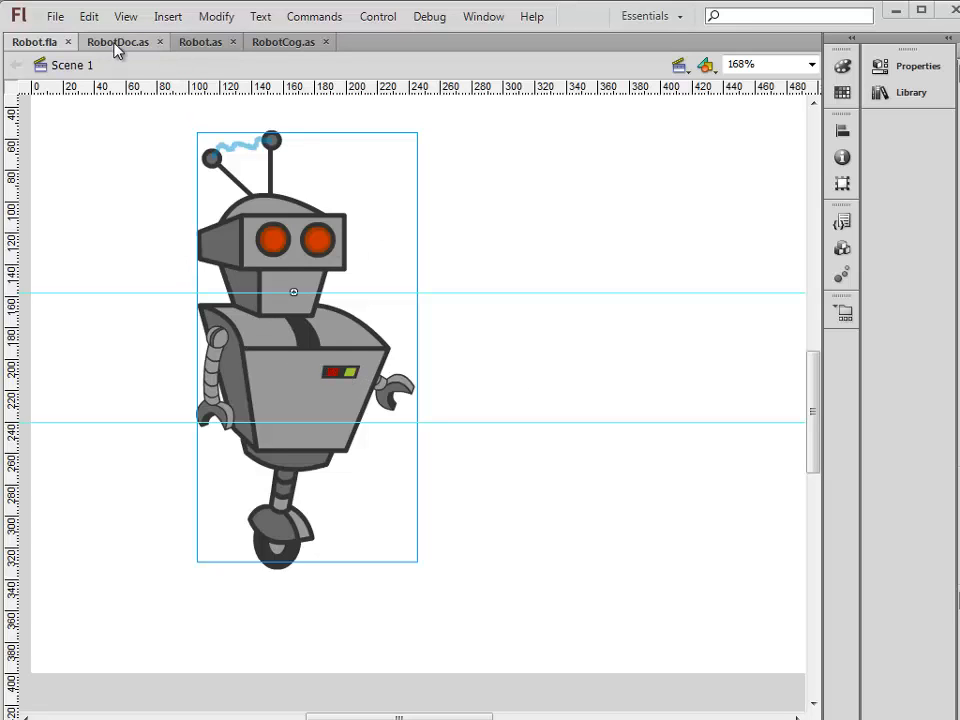
{"action": "mouse_move", "coordinate": [177, 110]}
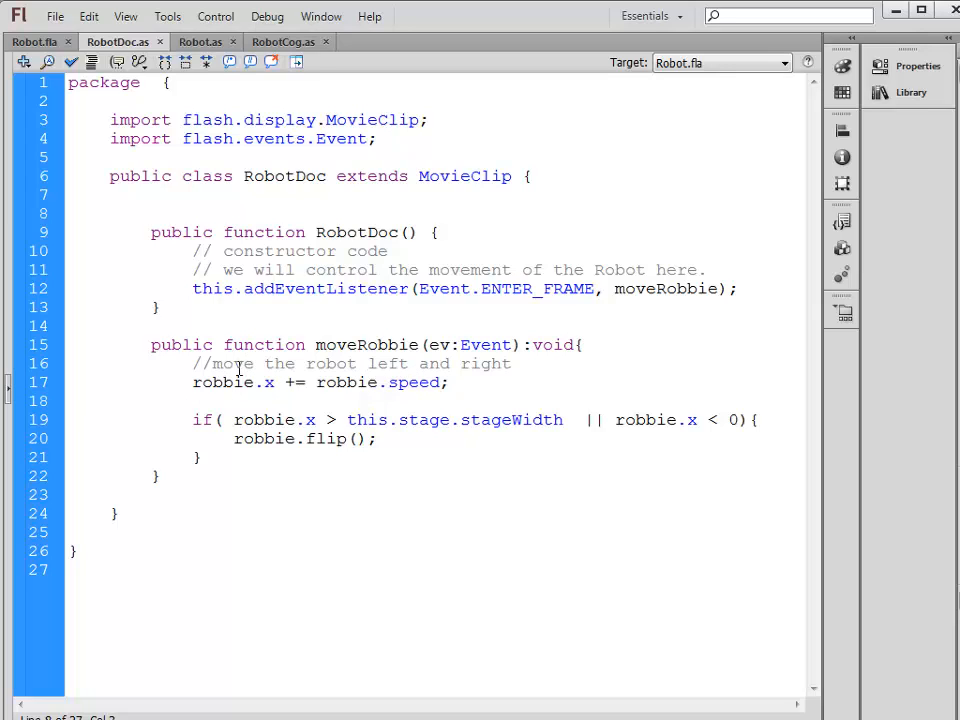
Place the cursor in RobotDoc.as's code that moves the robot left and right
{"action": "left_click", "coordinate": [150, 213]}
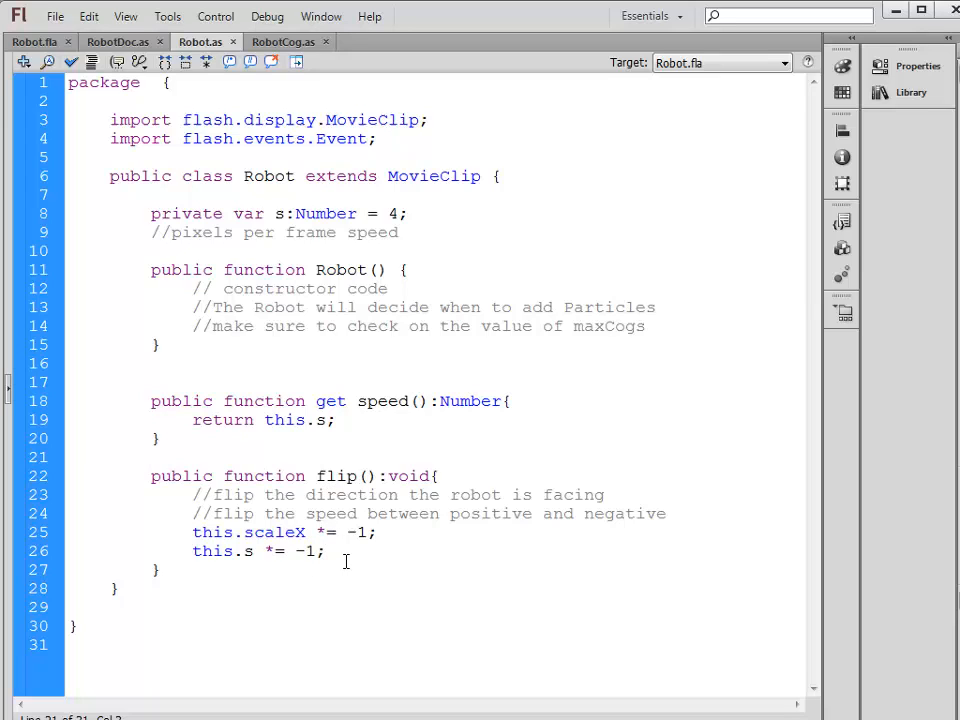
Place the insertion point after the speed flip line in Robot.as
{"action": "left_click", "coordinate": [150, 457]}
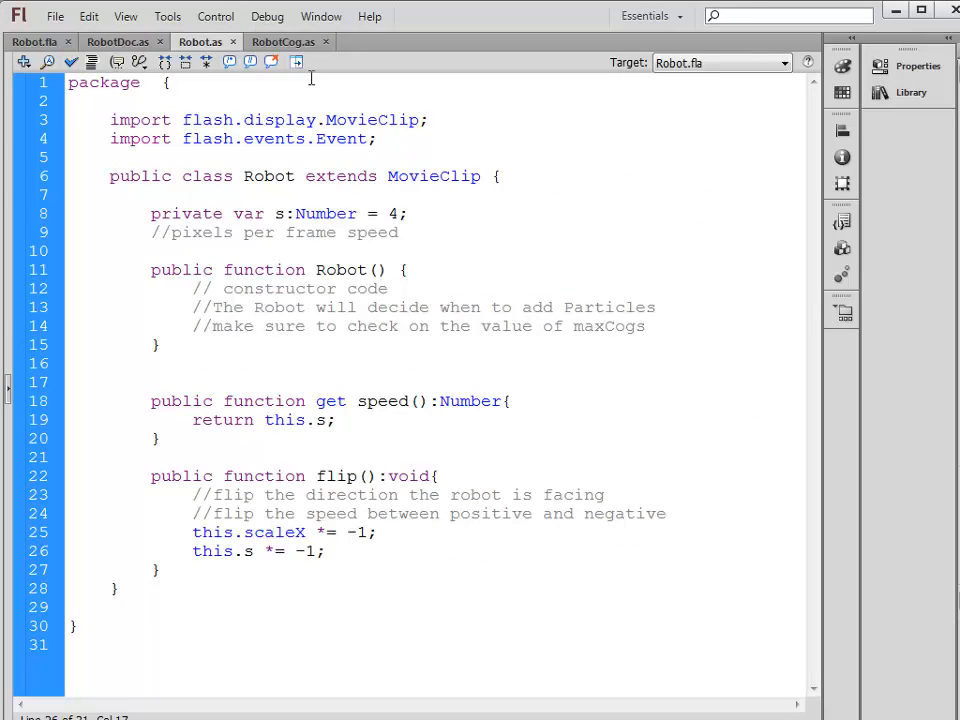
Open RobotCog.as and put the cursor on the MAX_COGS line
{"action": "left_click", "coordinate": [283, 41]}
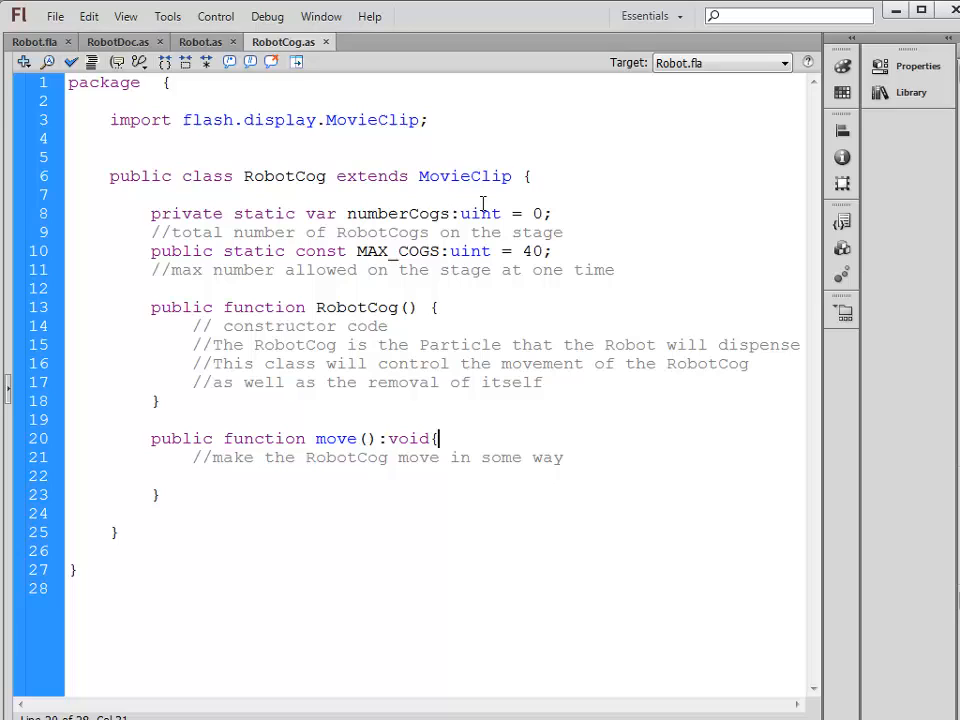
{"action": "mouse_move", "coordinate": [635, 197]}
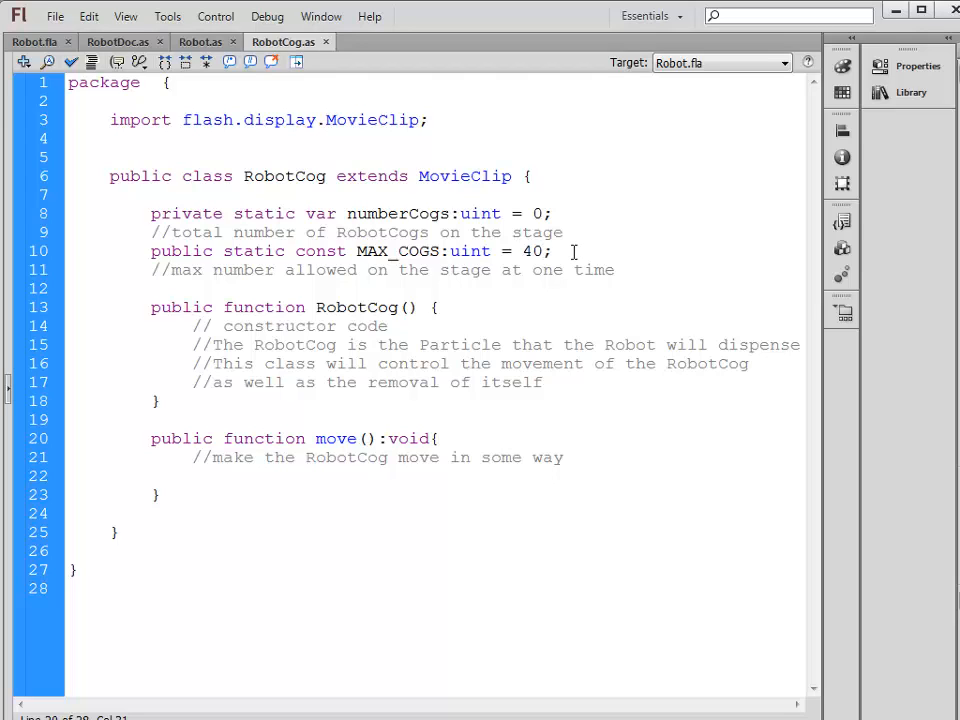
{"action": "left_click", "coordinate": [438, 438]}
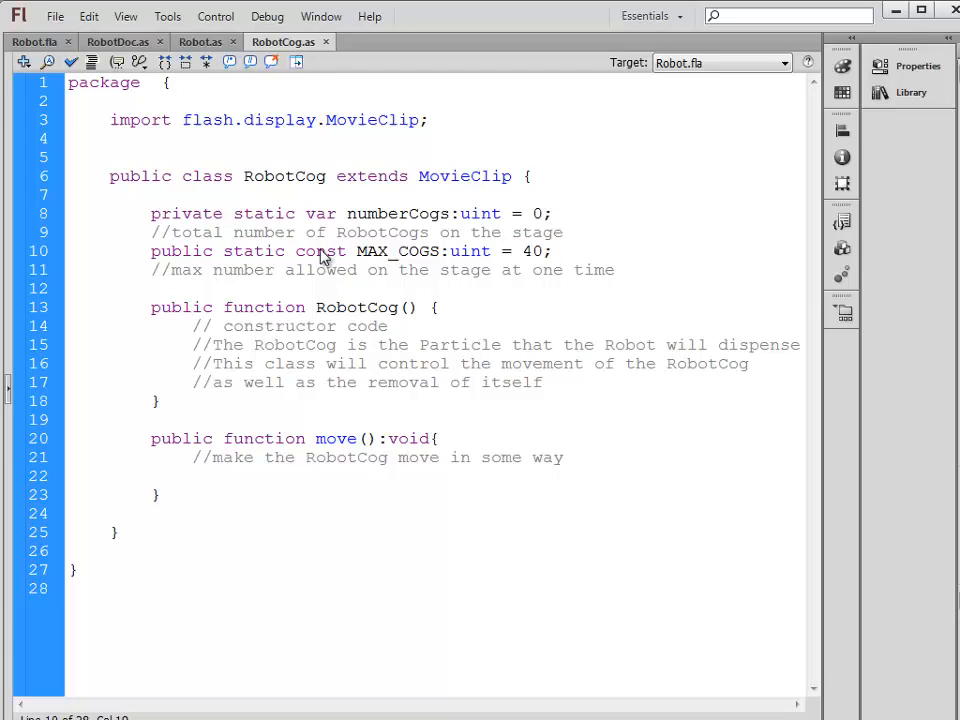
{"action": "double_click", "coordinate": [320, 251]}
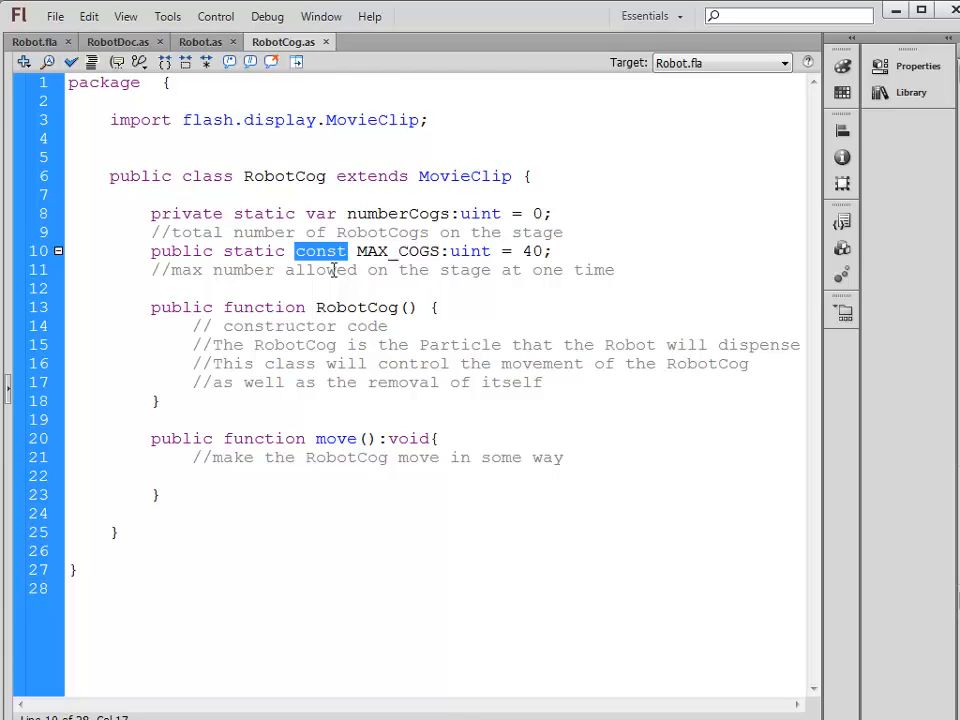
{"action": "mouse_move", "coordinate": [365, 260]}
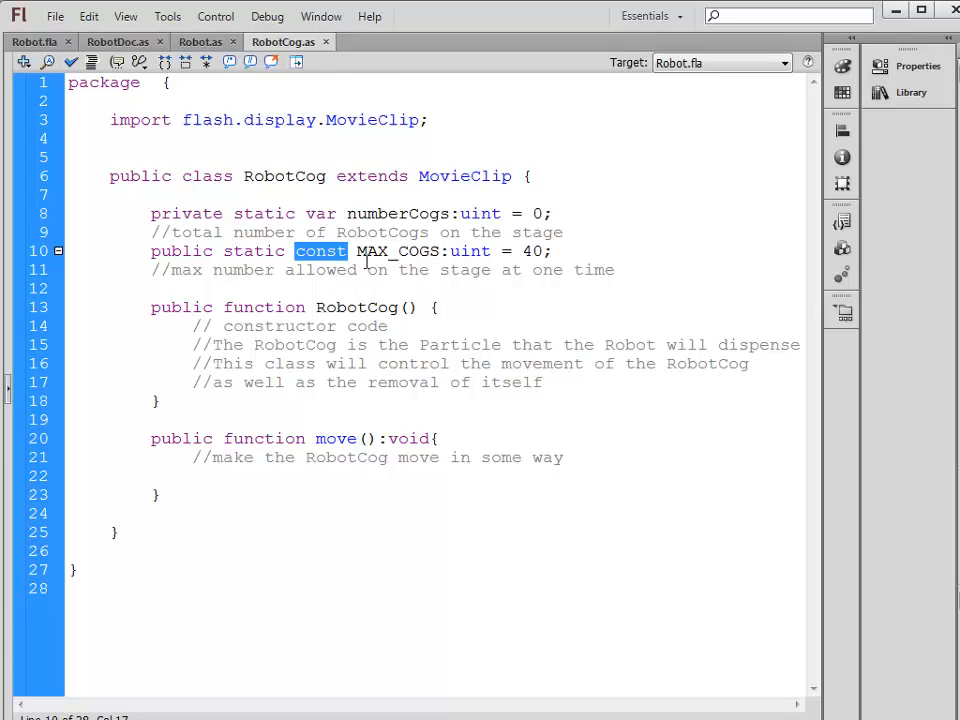
{"action": "double_click", "coordinate": [398, 251]}
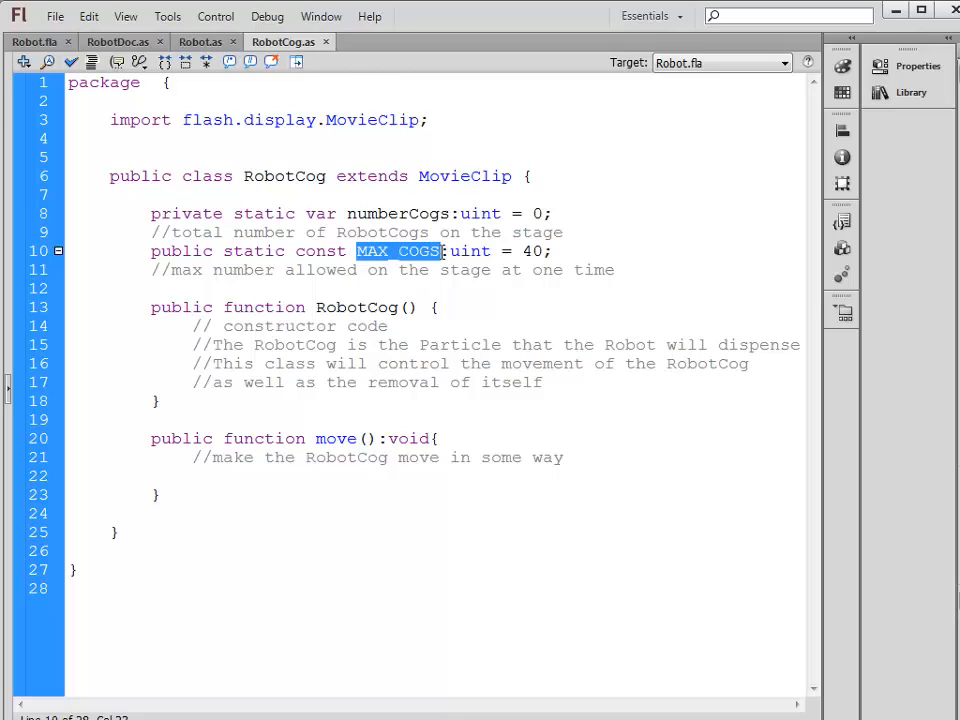
{"action": "mouse_move", "coordinate": [438, 269]}
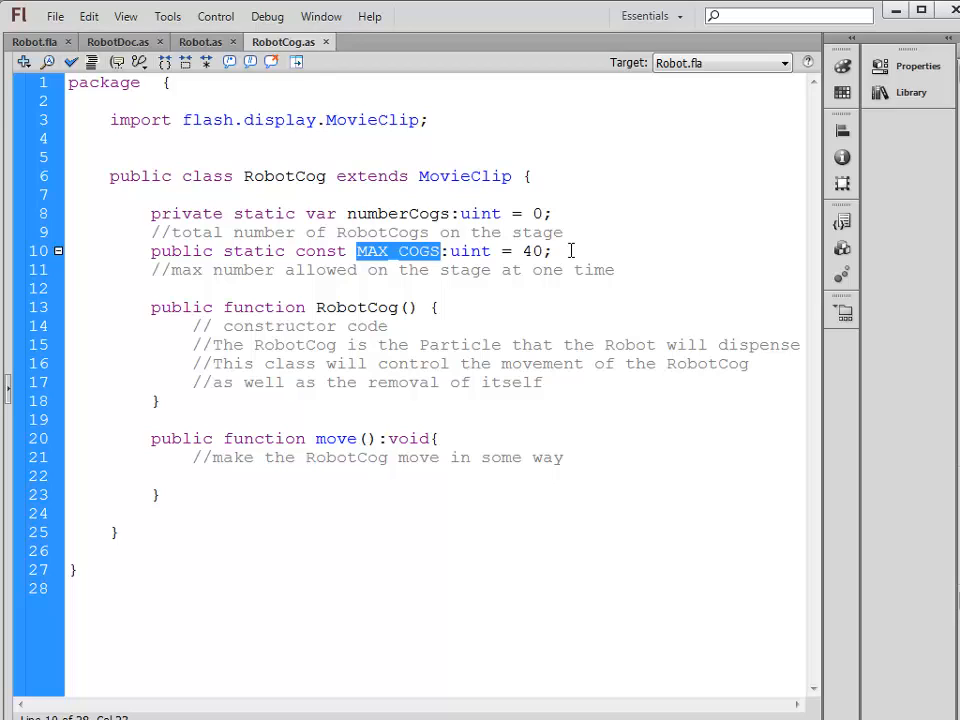
{"action": "left_click", "coordinate": [551, 251]}
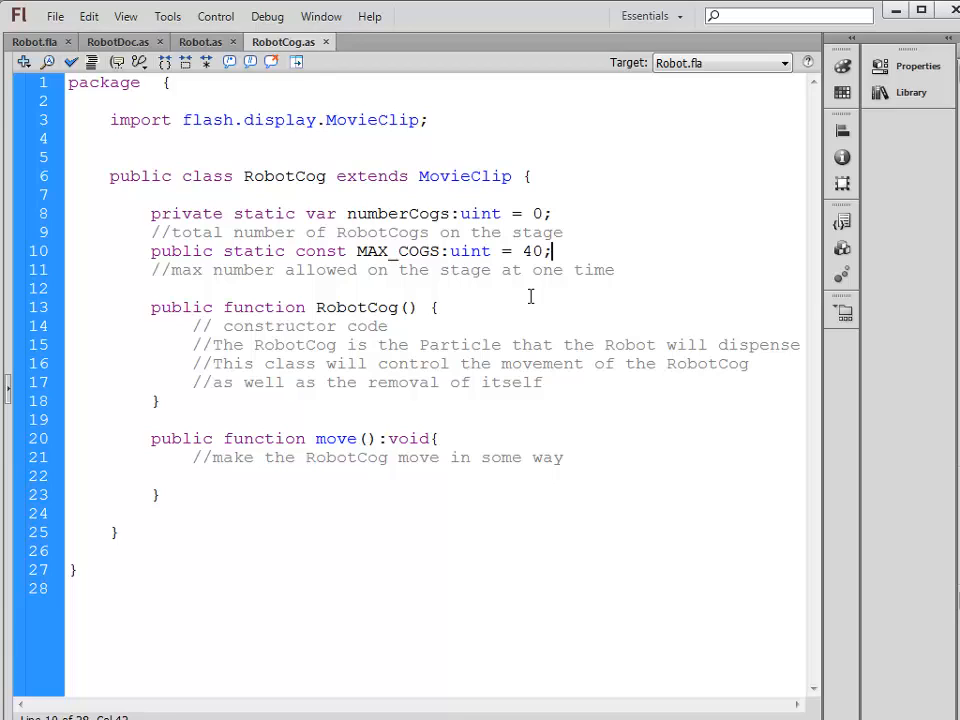
{"action": "double_click", "coordinate": [181, 251]}
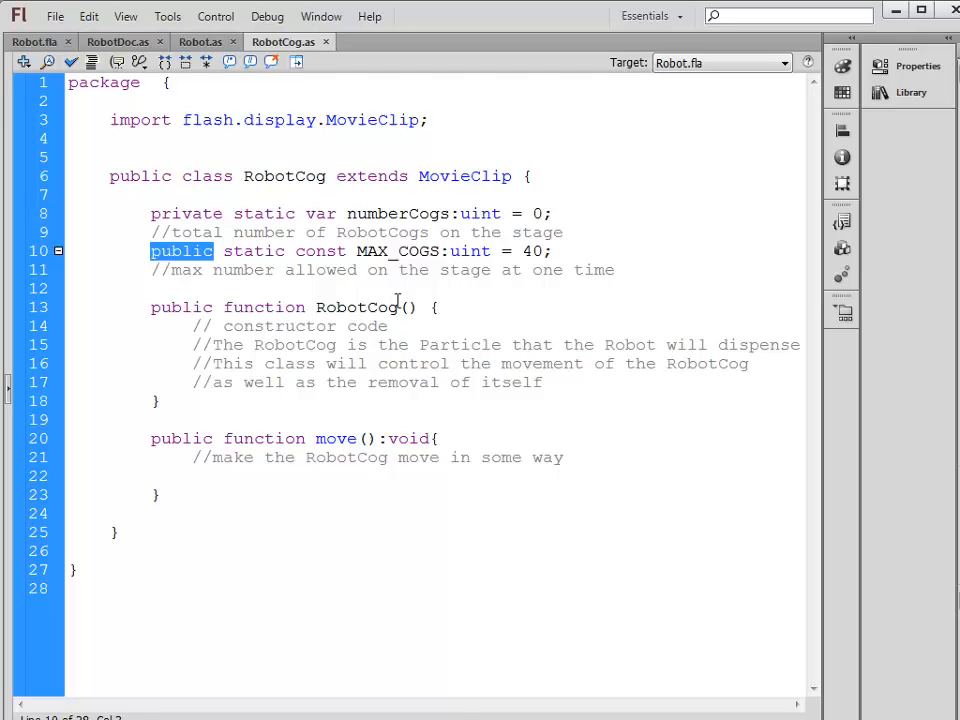
{"action": "left_click", "coordinate": [575, 393]}
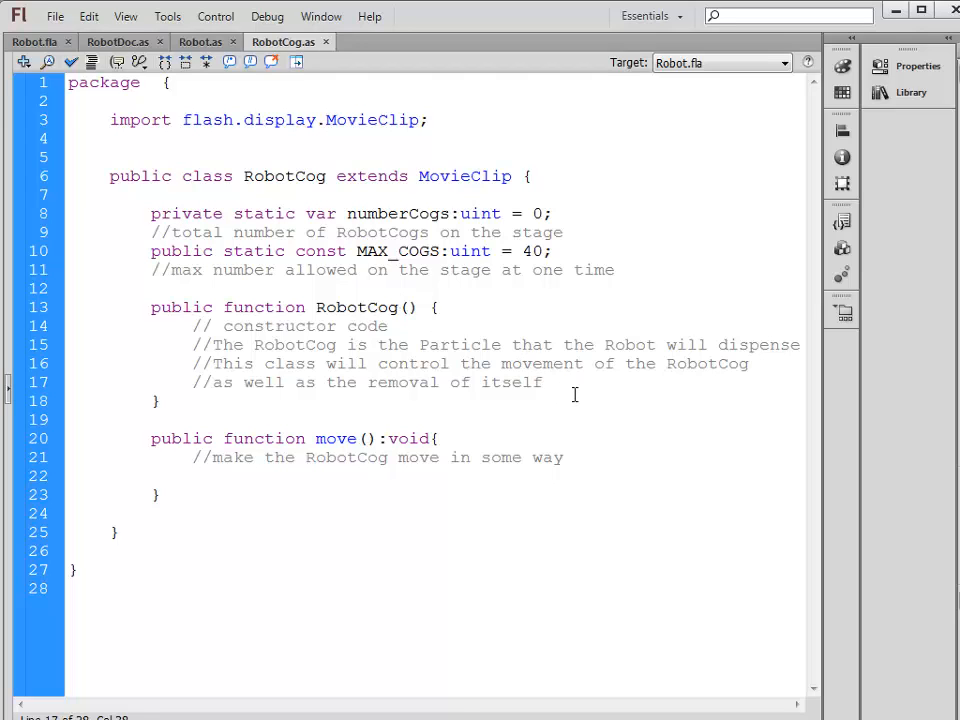
Add this.numberCogs++; to the RobotCog constructor after the removal comment
{"action": "left_click", "coordinate": [543, 382]}
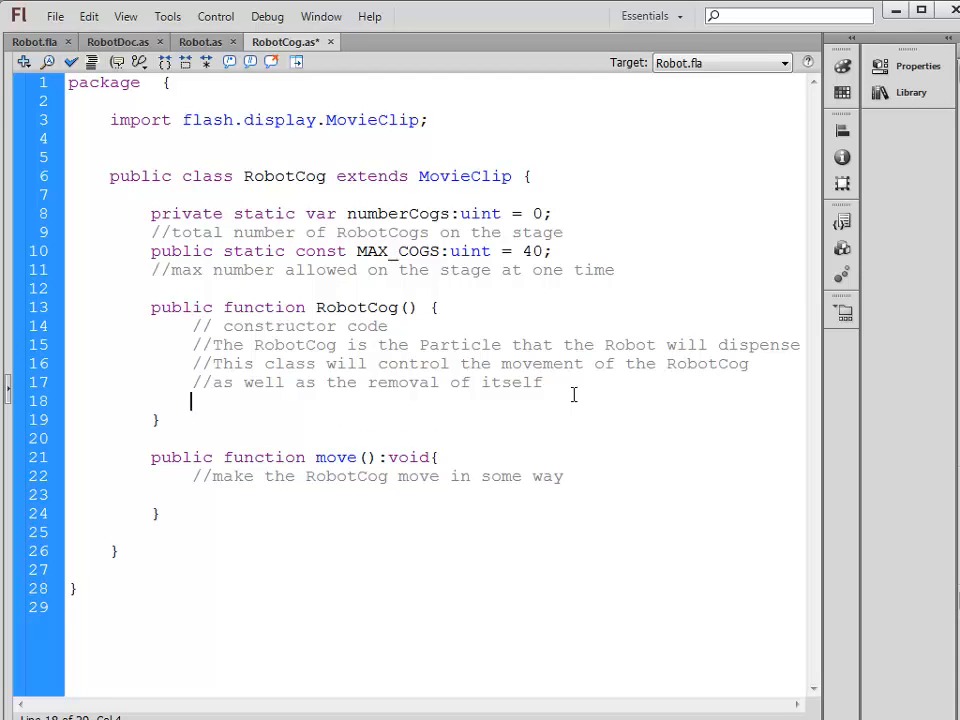
{"action": "type", "text": "numberCogs"}
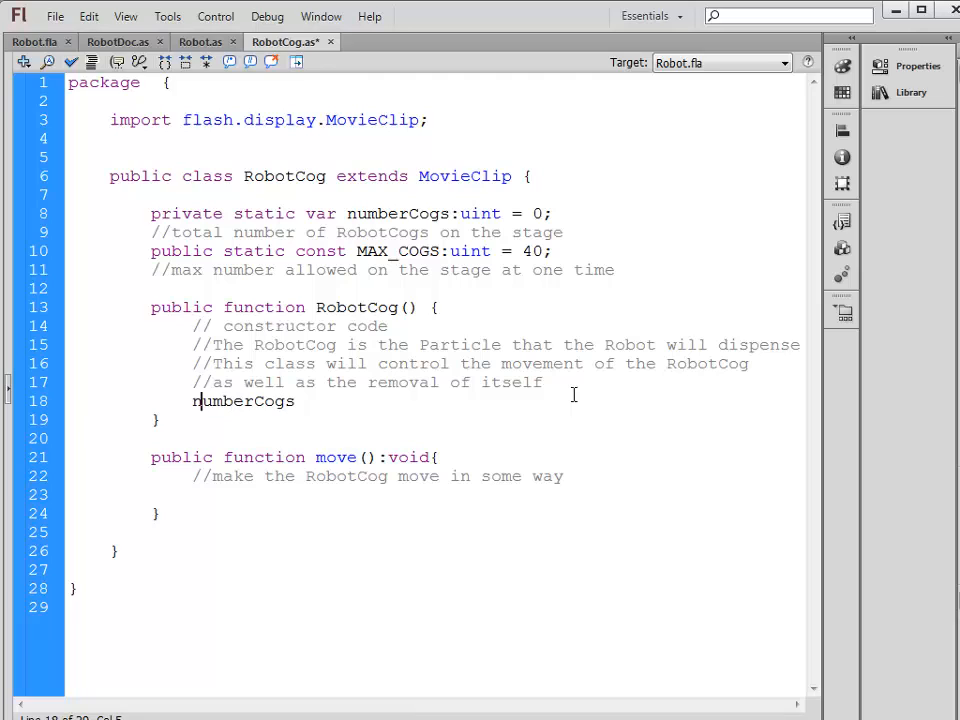
{"action": "type", "text": "this."}
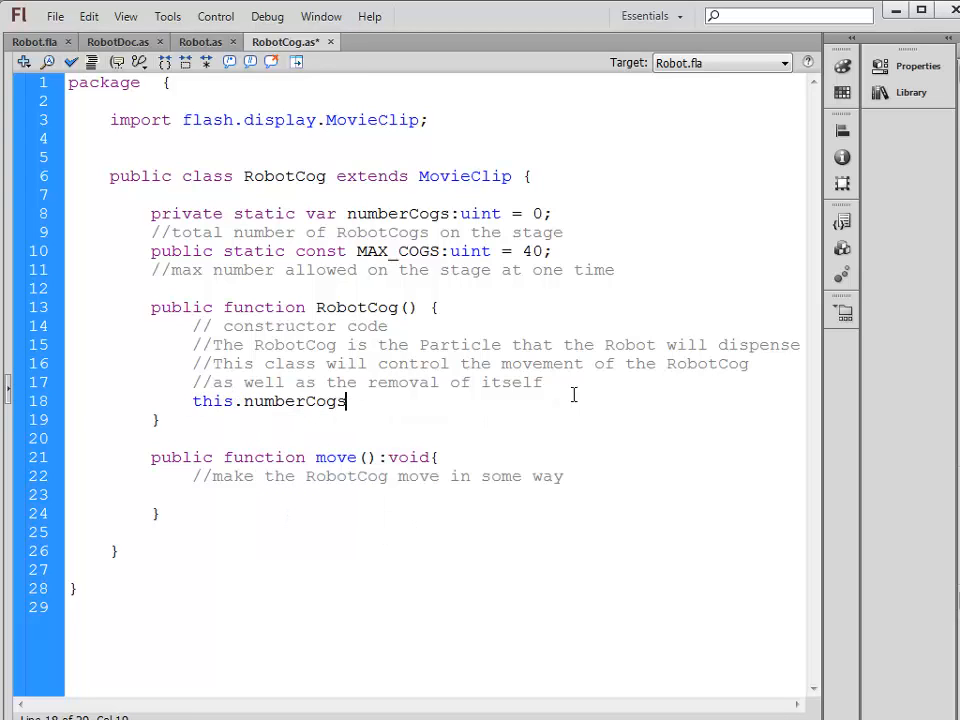
{"action": "type", "text": "++;"}
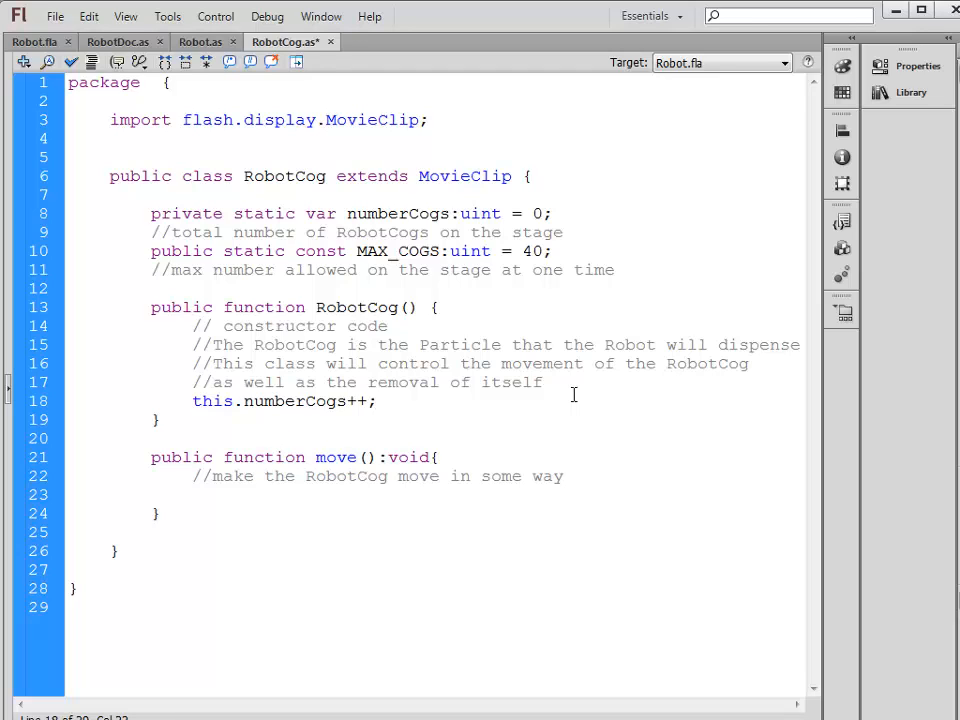
{"action": "left_click", "coordinate": [375, 401]}
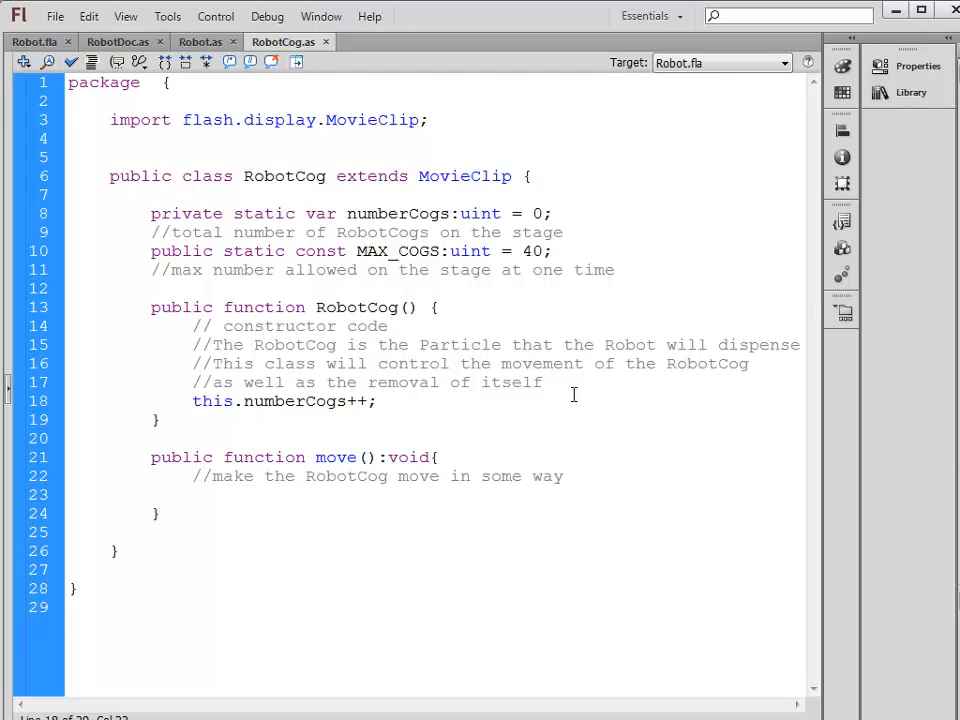
{"action": "left_click", "coordinate": [377, 401]}
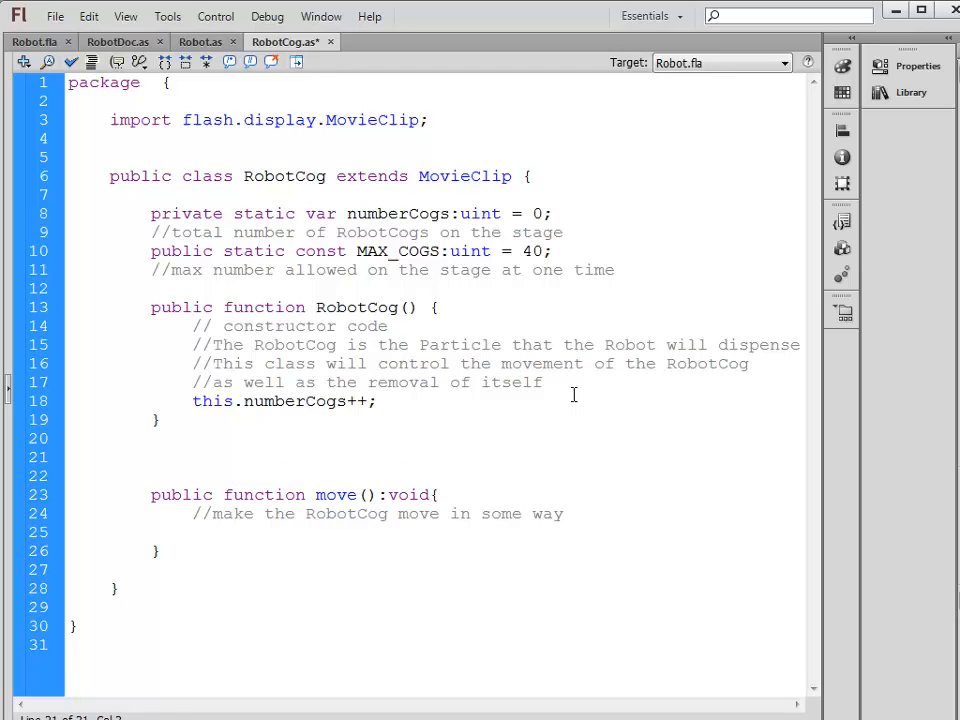
Declare a public numCogs getter returning uint in RobotCog.as
{"action": "type", "text": "pu"}
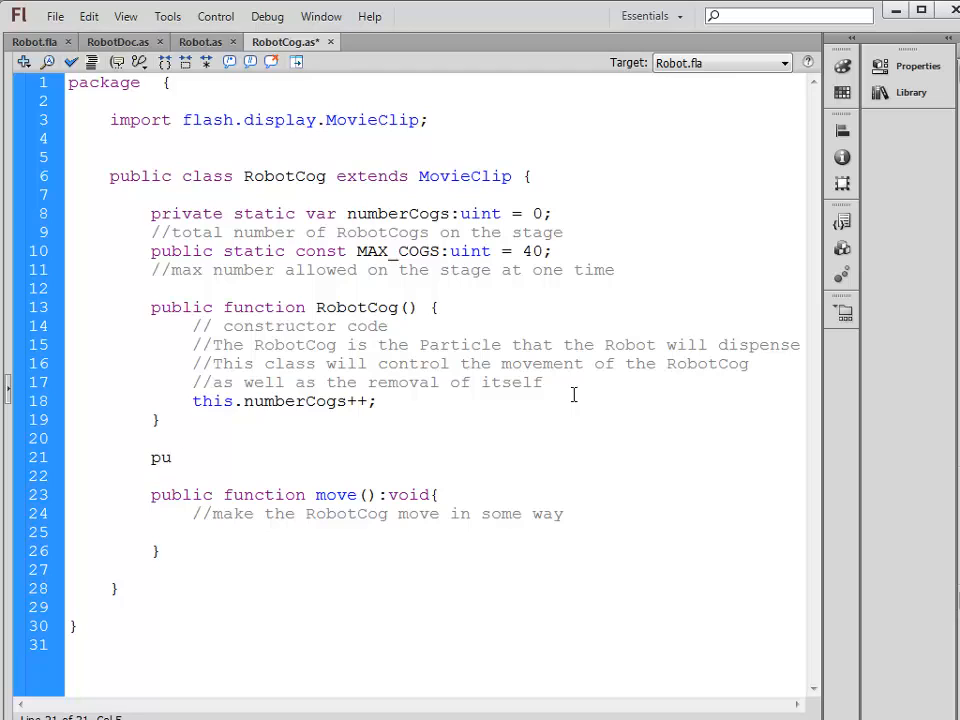
{"action": "type", "text": "blic function get"}
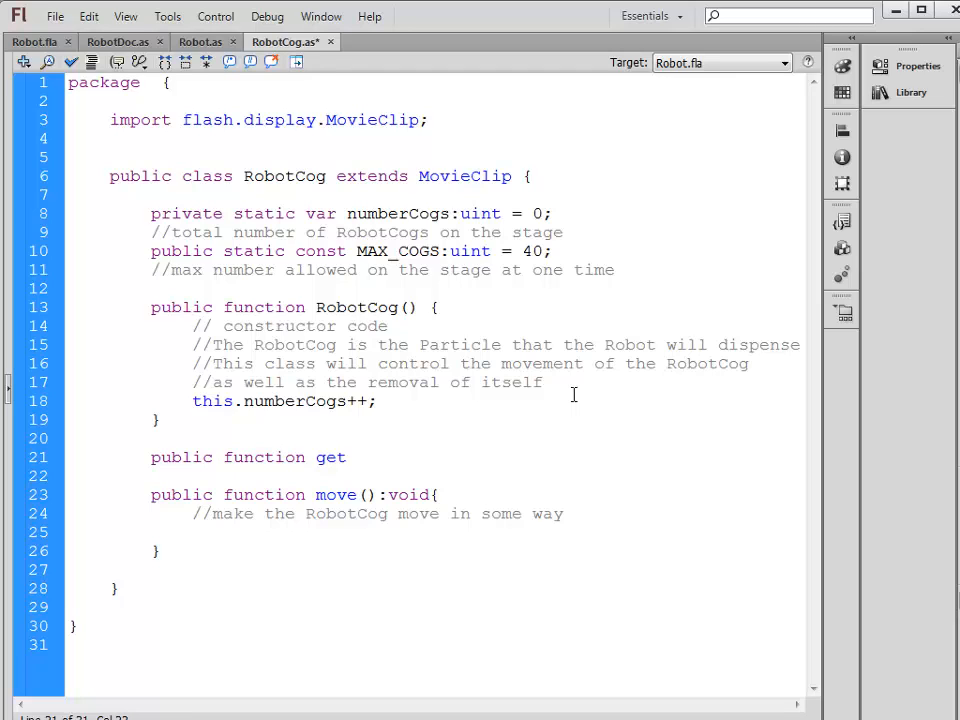
{"action": "type", "text": "number"}
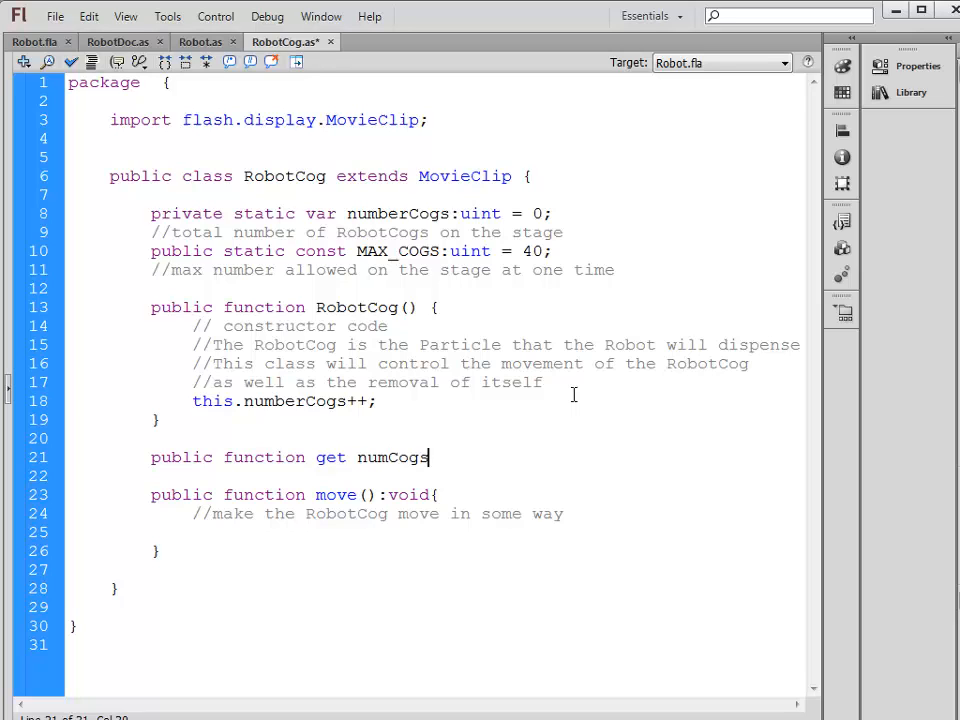
{"action": "type", "text": "():"}
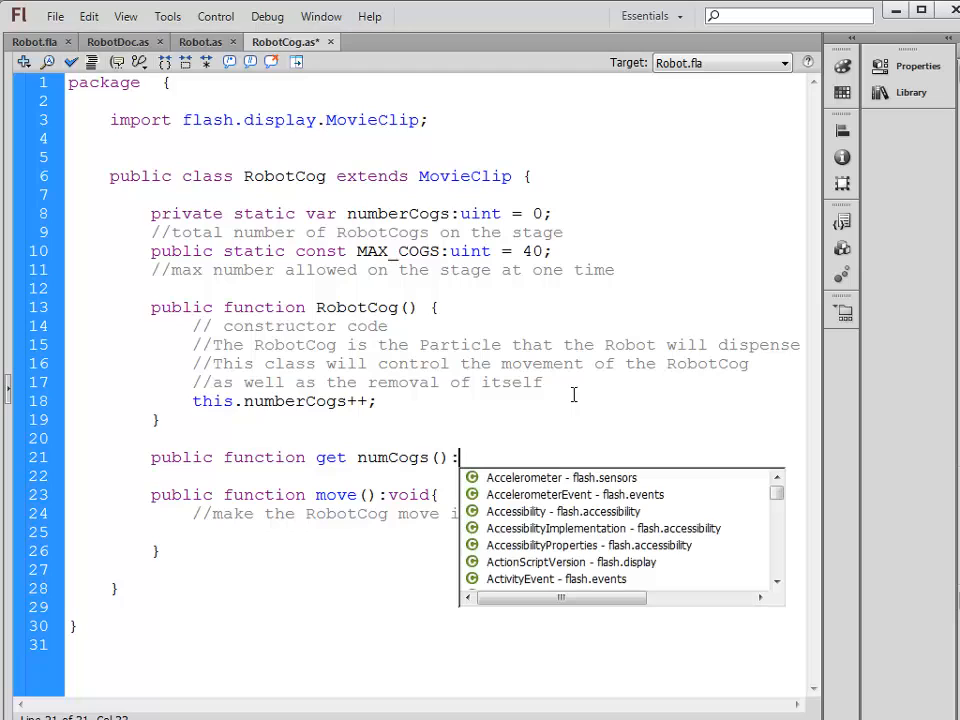
{"action": "type", "text": "uint{"}
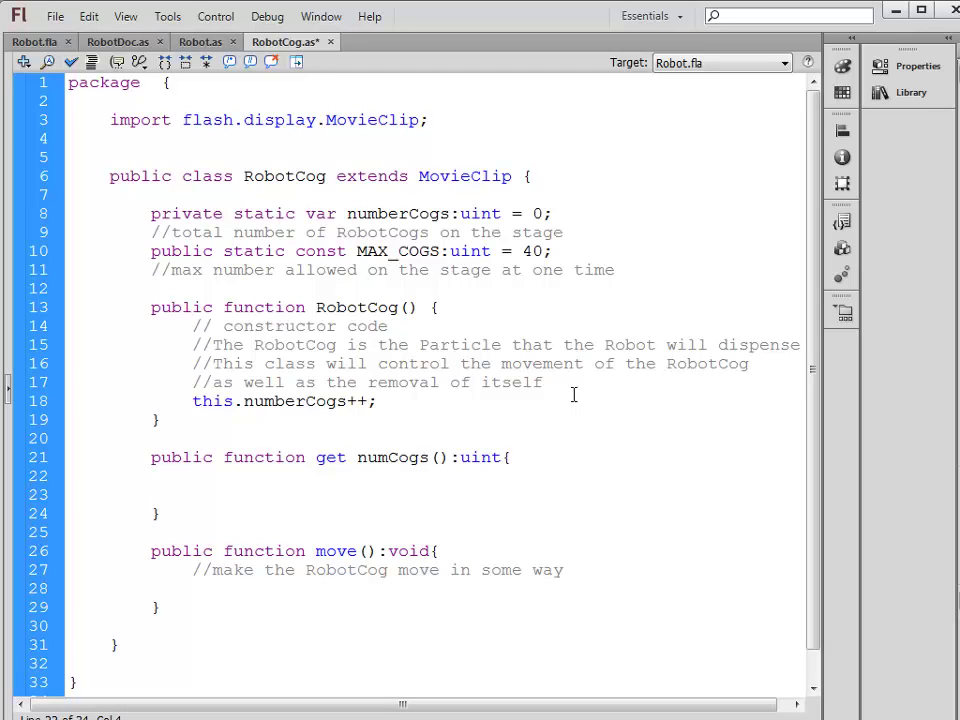
Fill the numCogs getter with 'return this.numberCogs;' and save
{"action": "left_click", "coordinate": [190, 475]}
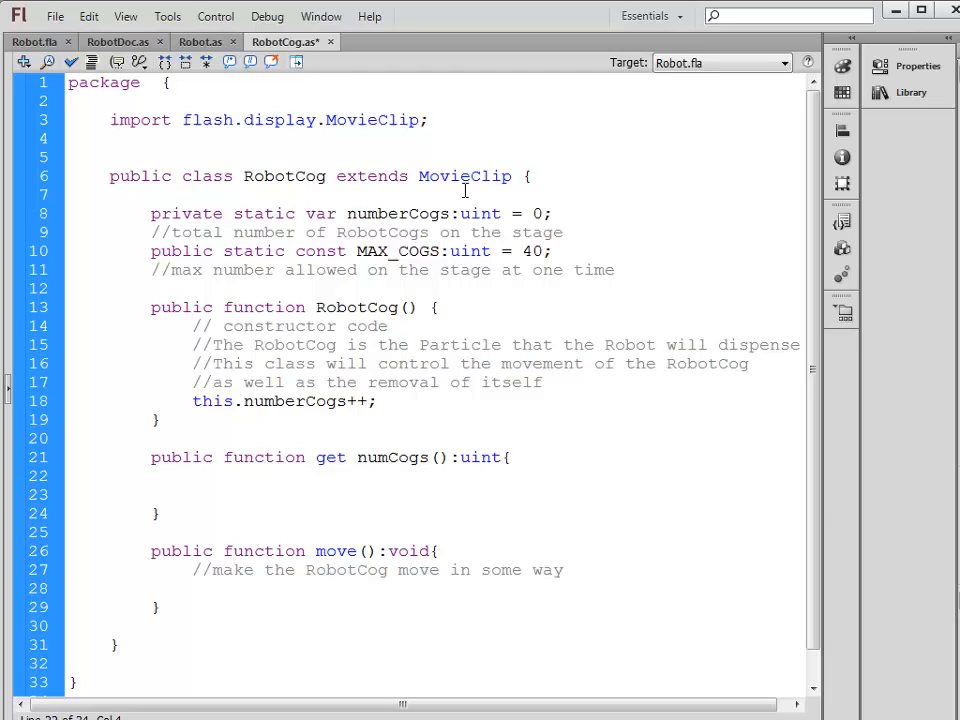
{"action": "left_click", "coordinate": [190, 476]}
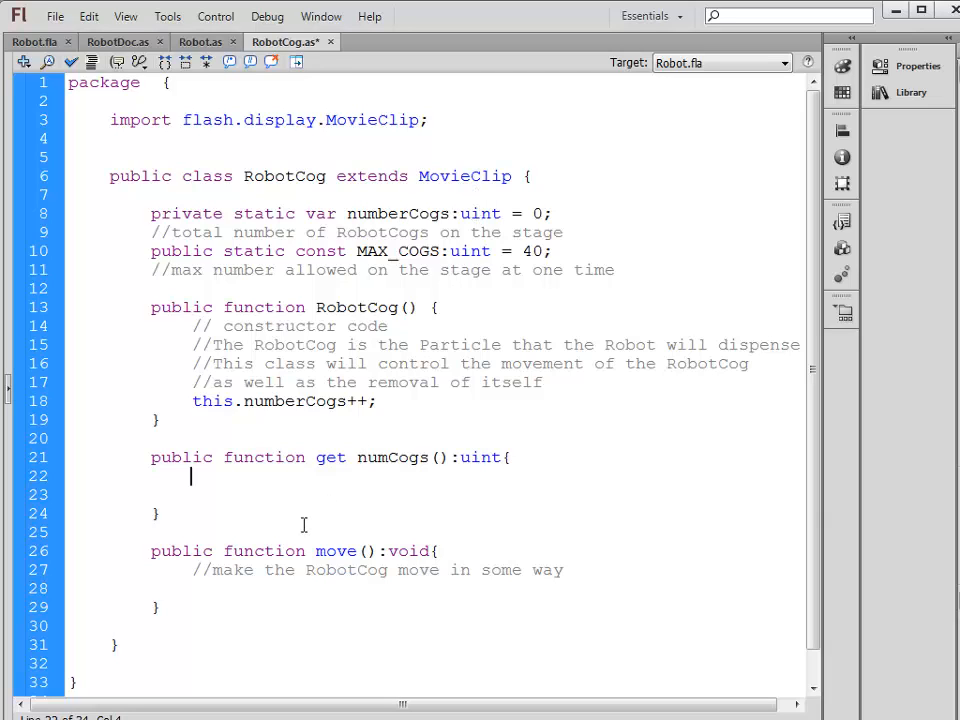
{"action": "type", "text": "return this.numberCogs;"}
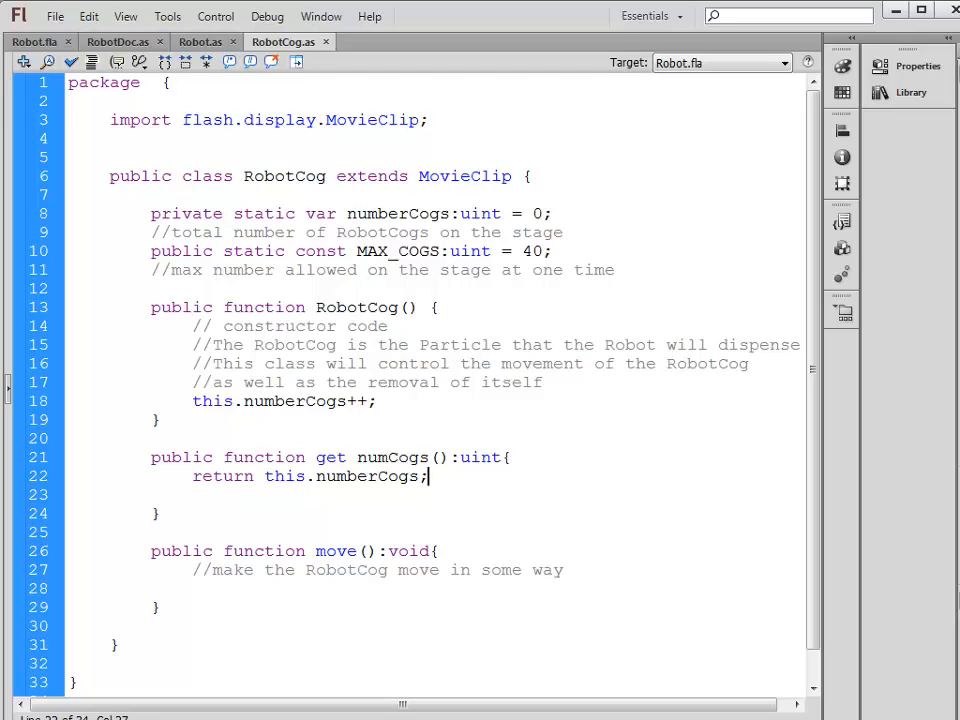
{"action": "left_click", "coordinate": [609, 538]}
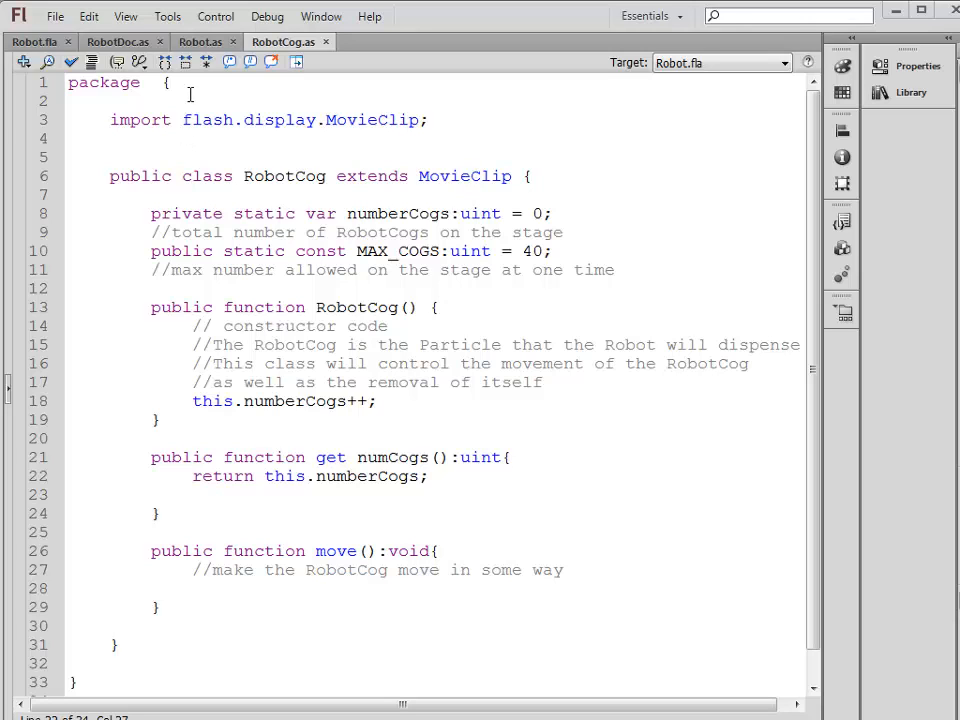
Switch to Robot.as and highlight the flash.events.Event import line
{"action": "left_click", "coordinate": [199, 41]}
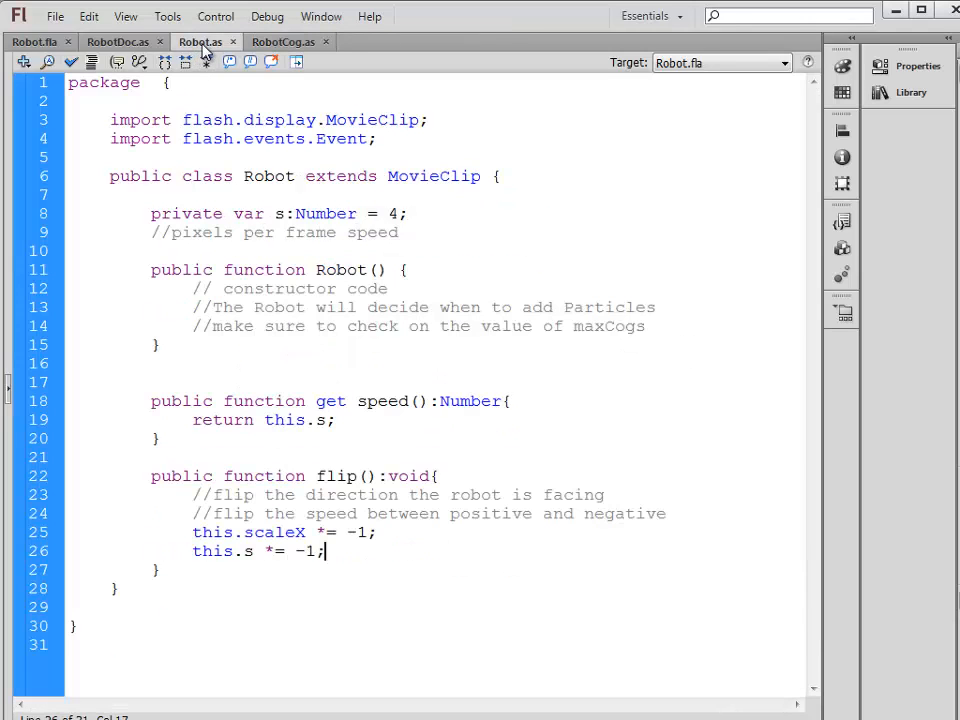
{"action": "mouse_move", "coordinate": [625, 347]}
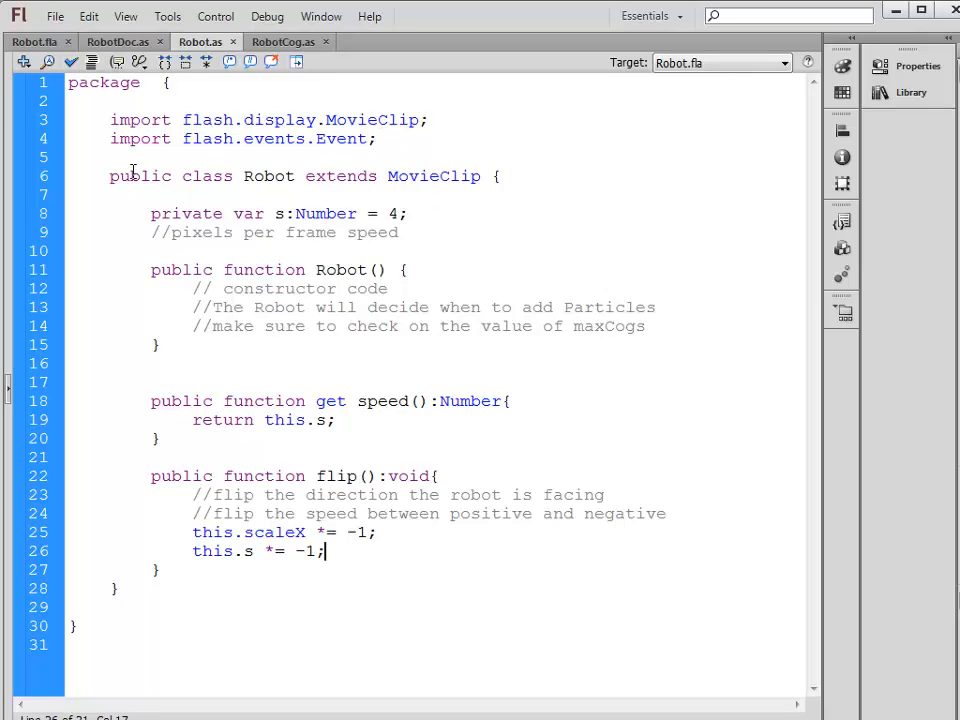
{"action": "triple_click", "coordinate": [240, 139]}
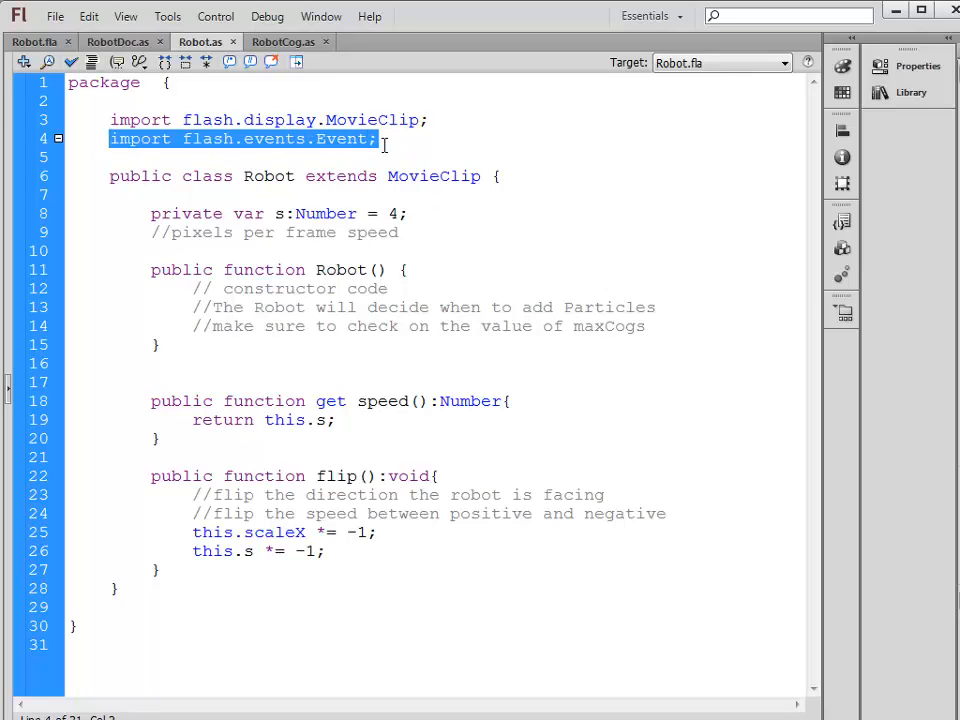
Add this.addEventListener(Event.ENTER_FRAME, addCog); at the end of the Robot constructor
{"action": "left_click", "coordinate": [670, 334]}
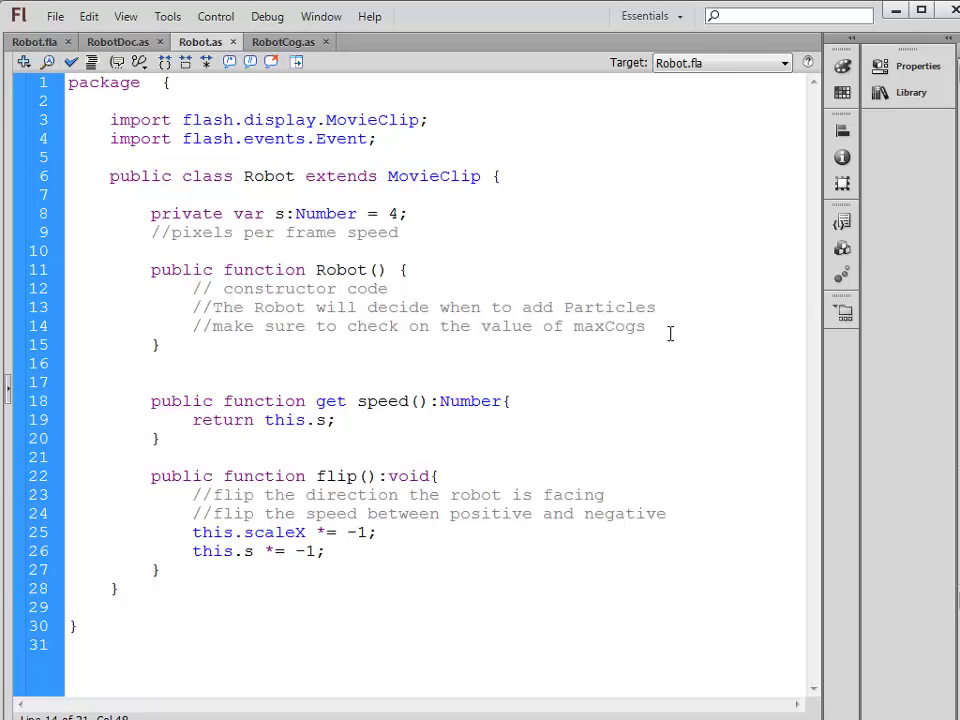
{"action": "key", "text": "Return"}
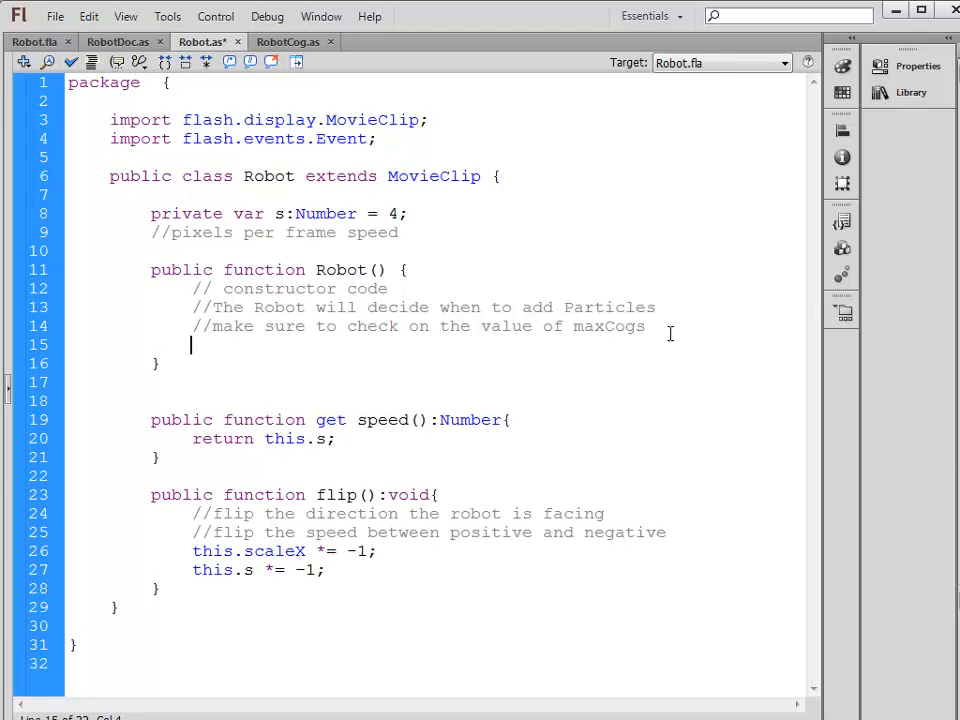
{"action": "type", "text": "this."}
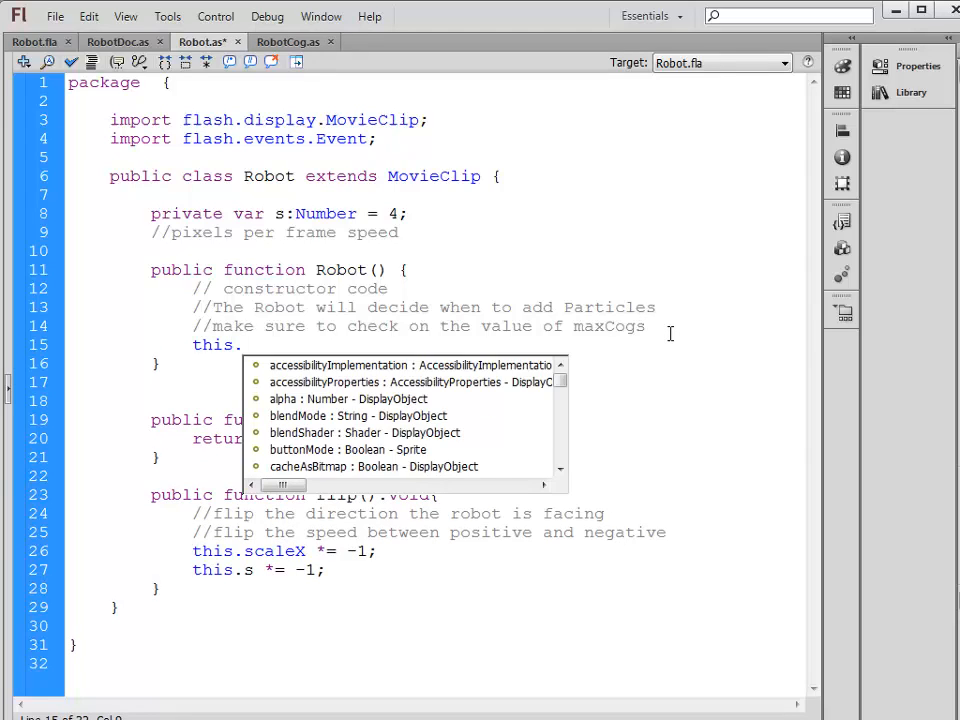
{"action": "type", "text": "addEventListener(Event."}
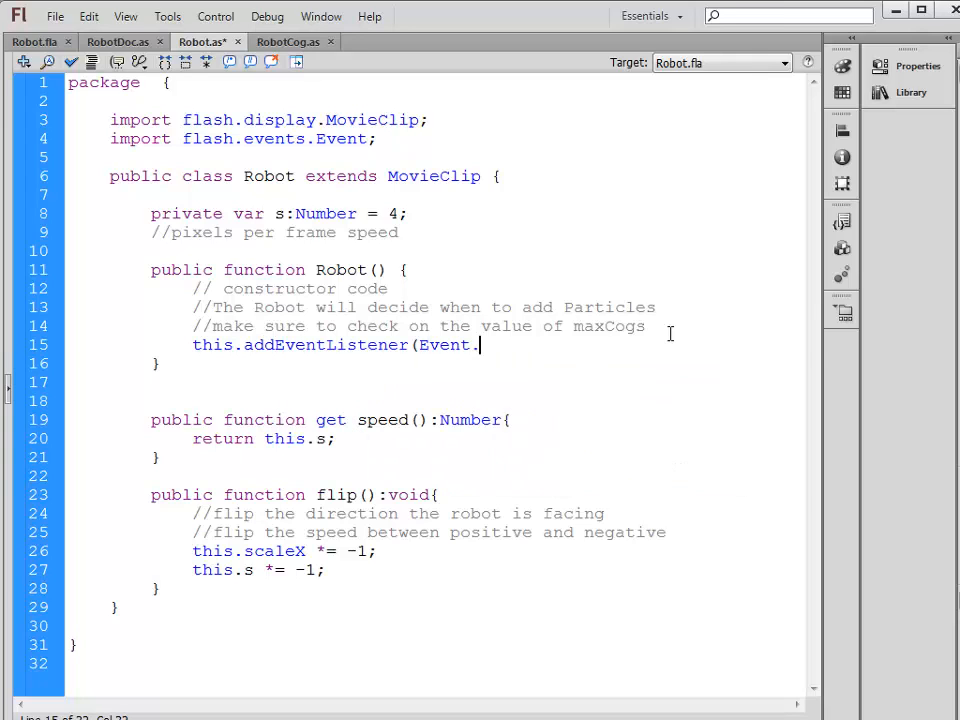
{"action": "type", "text": "ENTER_FRAME,"}
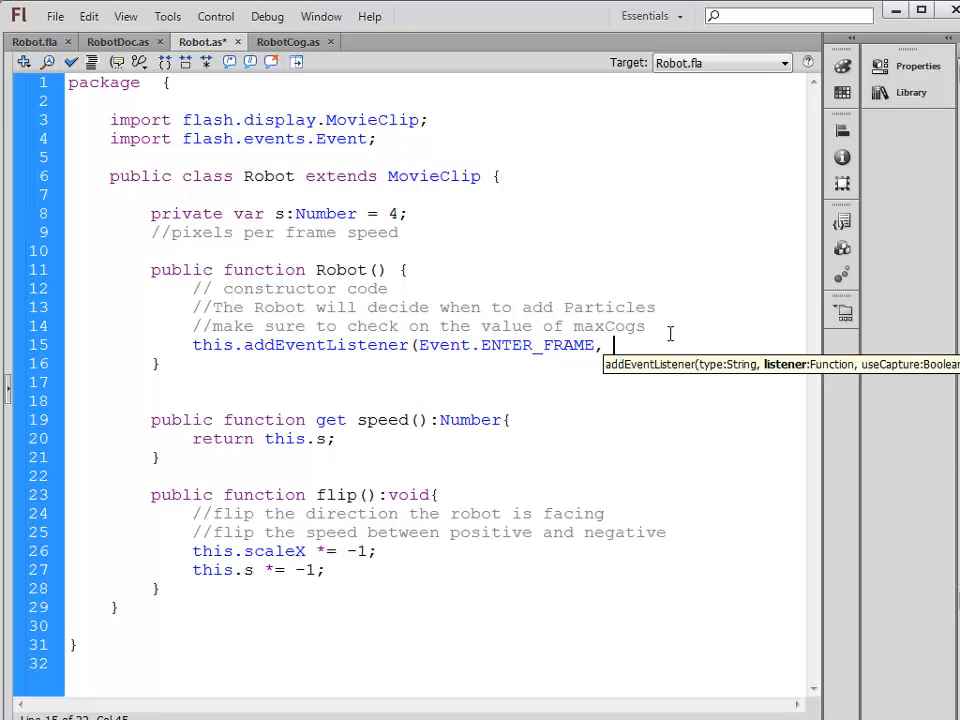
{"action": "type", "text": "addCog"}
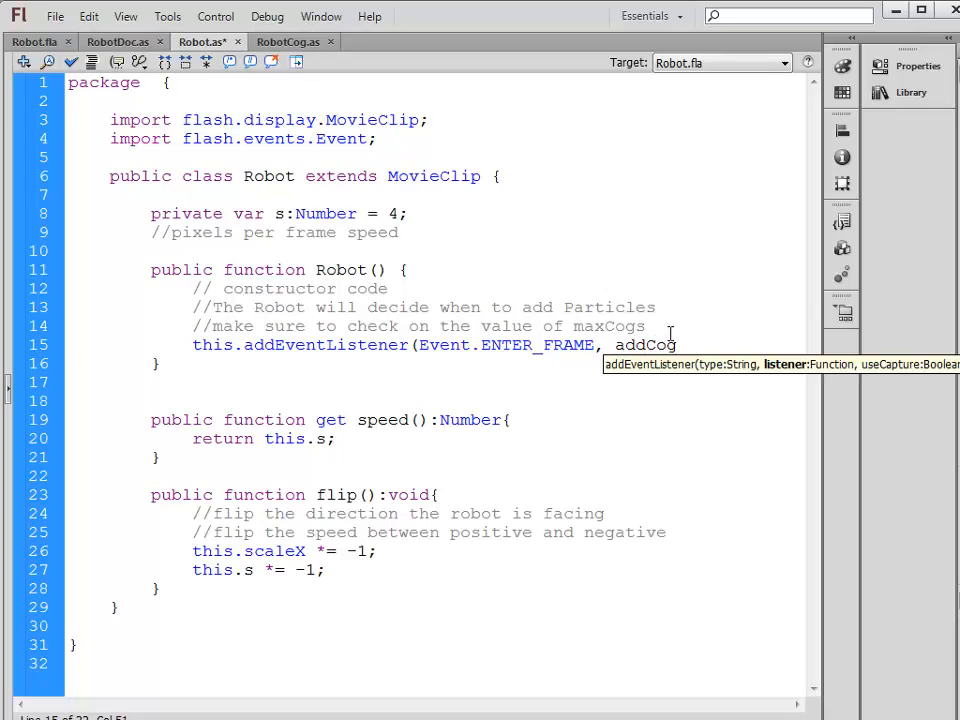
{"action": "type", "text": ");"}
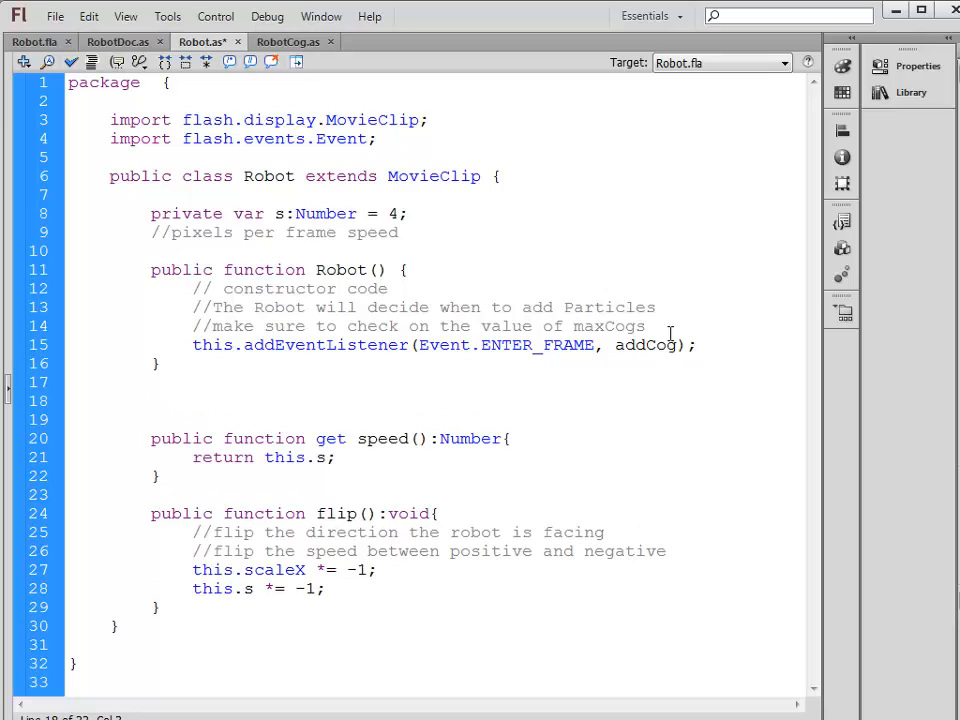
Write public function addCog(ev:Event):void below the Robot constructor
{"action": "type", "text": "public funcitor"}
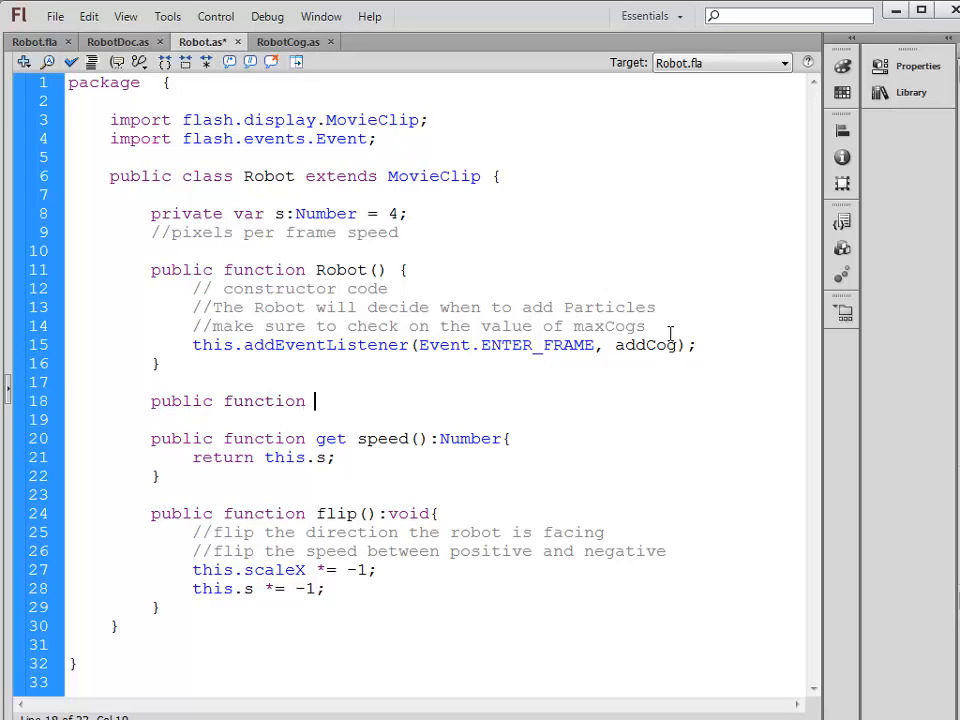
{"action": "type", "text": "addCog"}
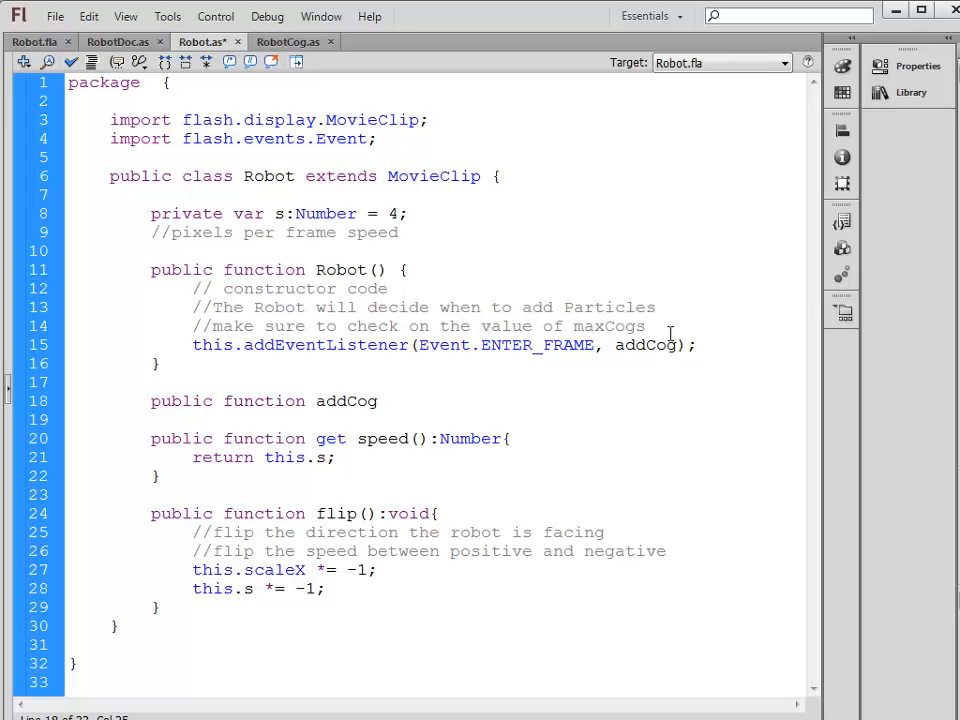
{"action": "type", "text": "( ):void{"}
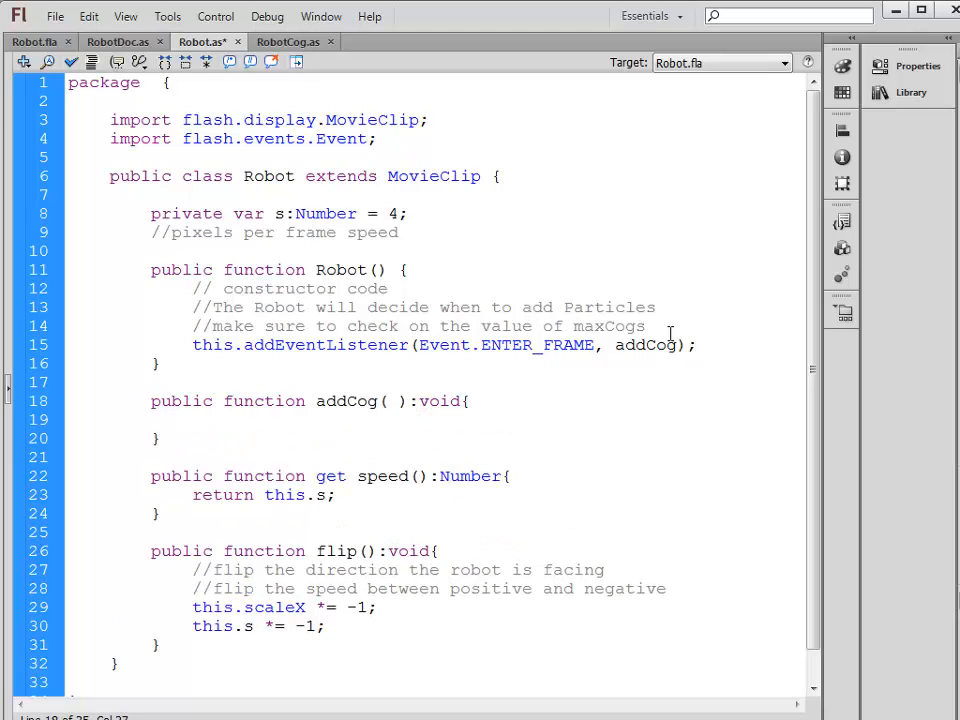
{"action": "type", "text": "ev:Event"}
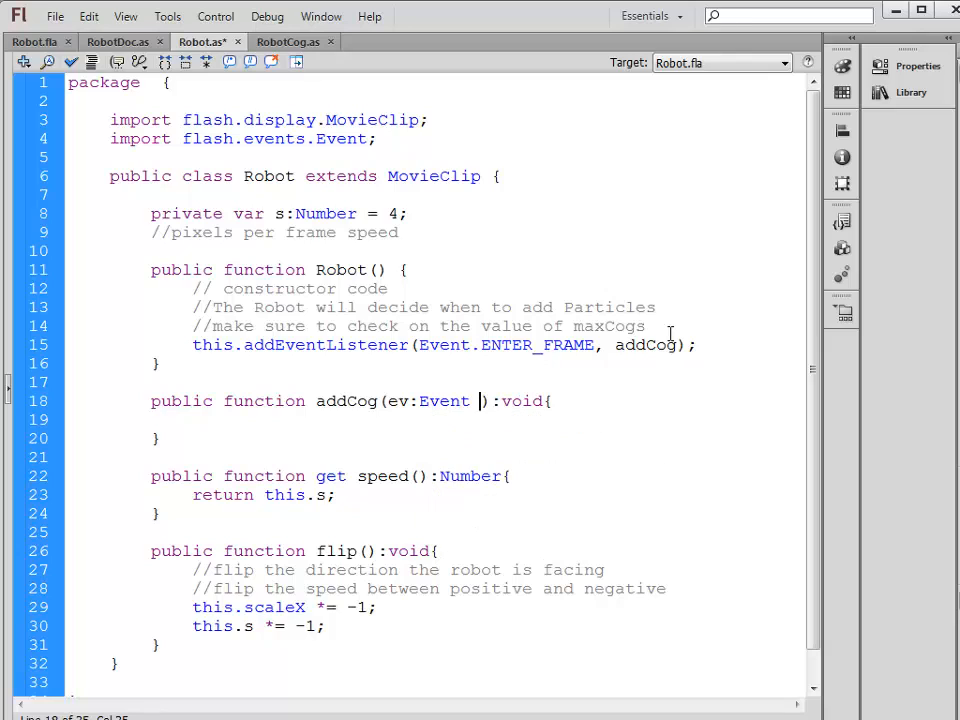
{"action": "key", "text": "Backspace"}
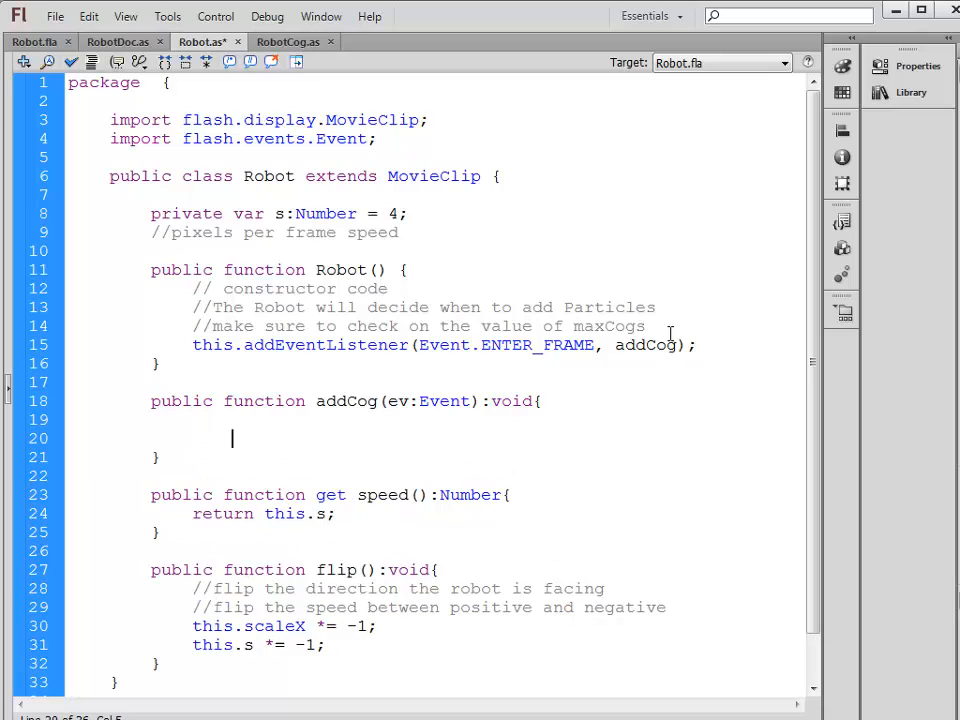
Write var cog:RobotCog = new RobotCog(); and this.stage.addChild(cog); inside addCog
{"action": "type", "text": "var cog"}
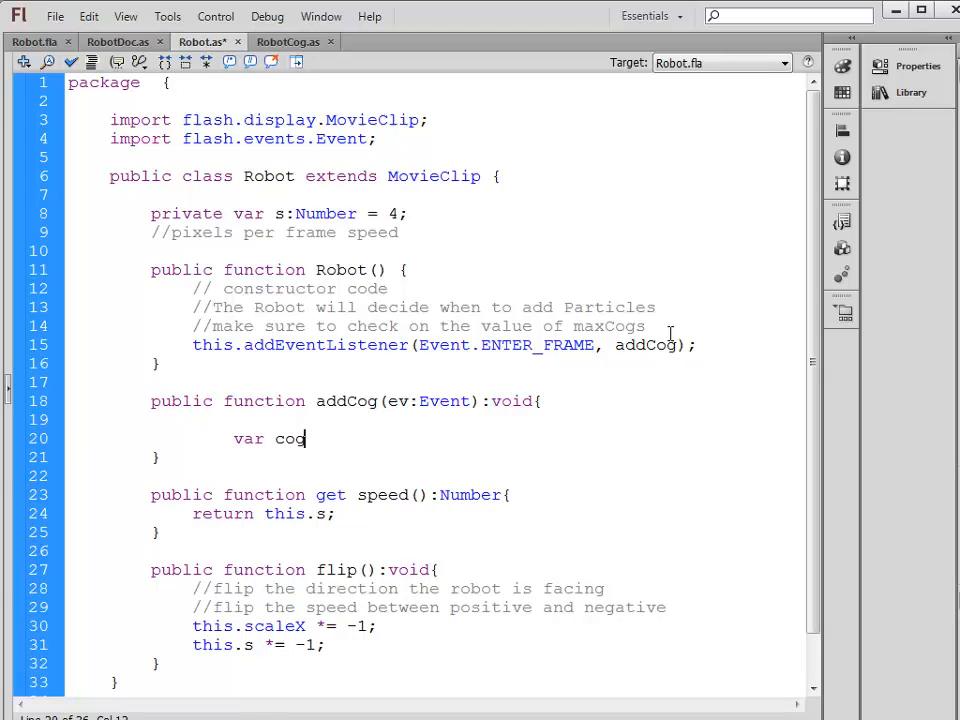
{"action": "type", "text": ":"}
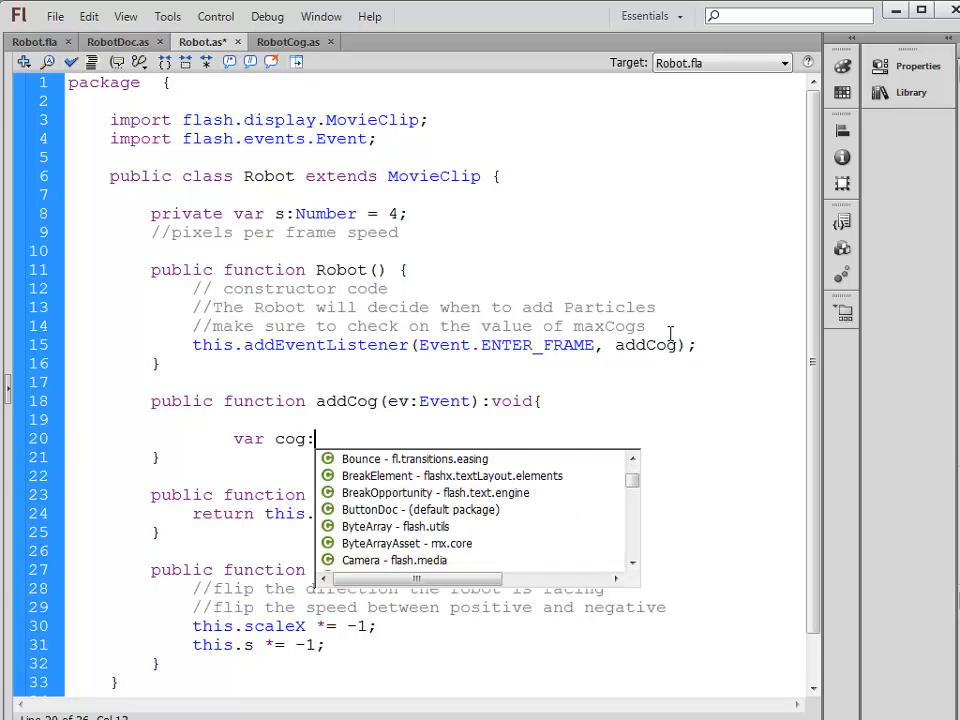
{"action": "type", "text": "RobotCog = new RobotCog();"}
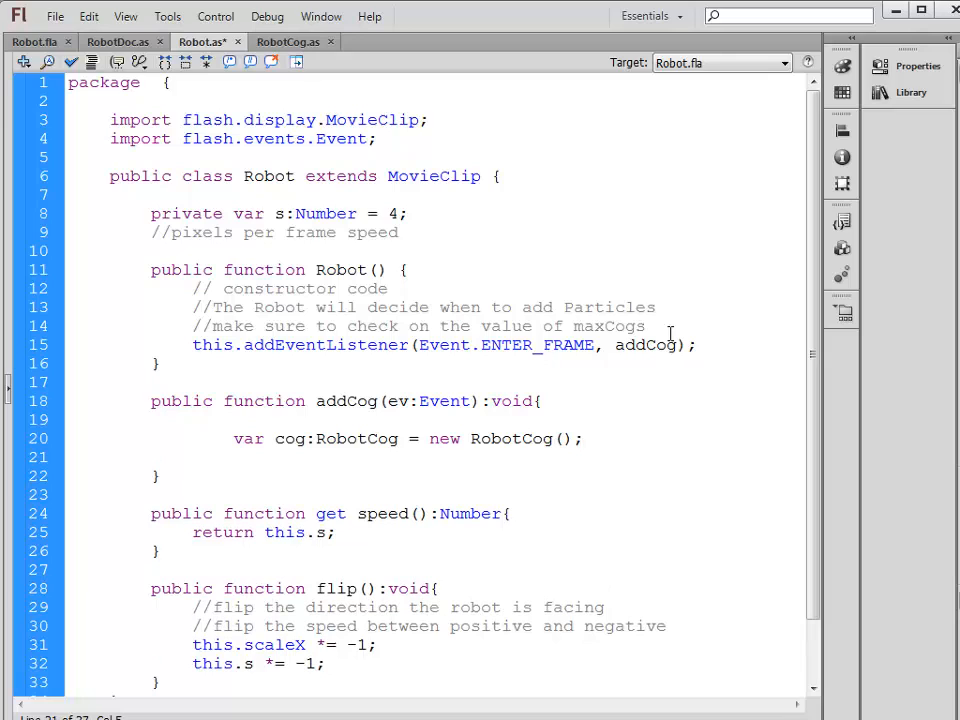
{"action": "type", "text": "this"}
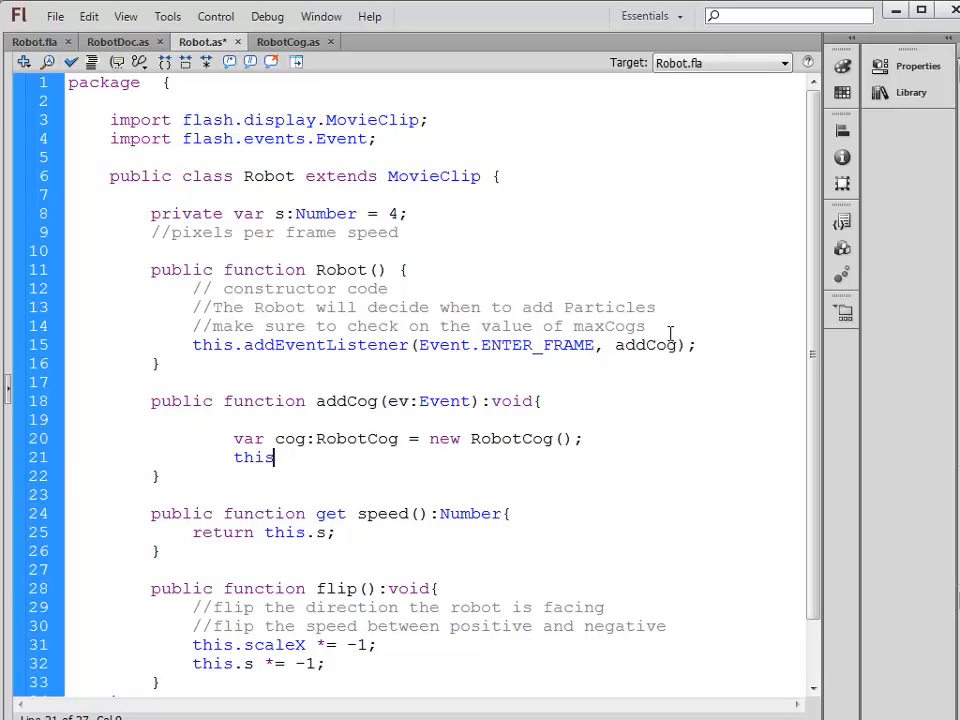
{"action": "type", "text": ".stage.addChild("}
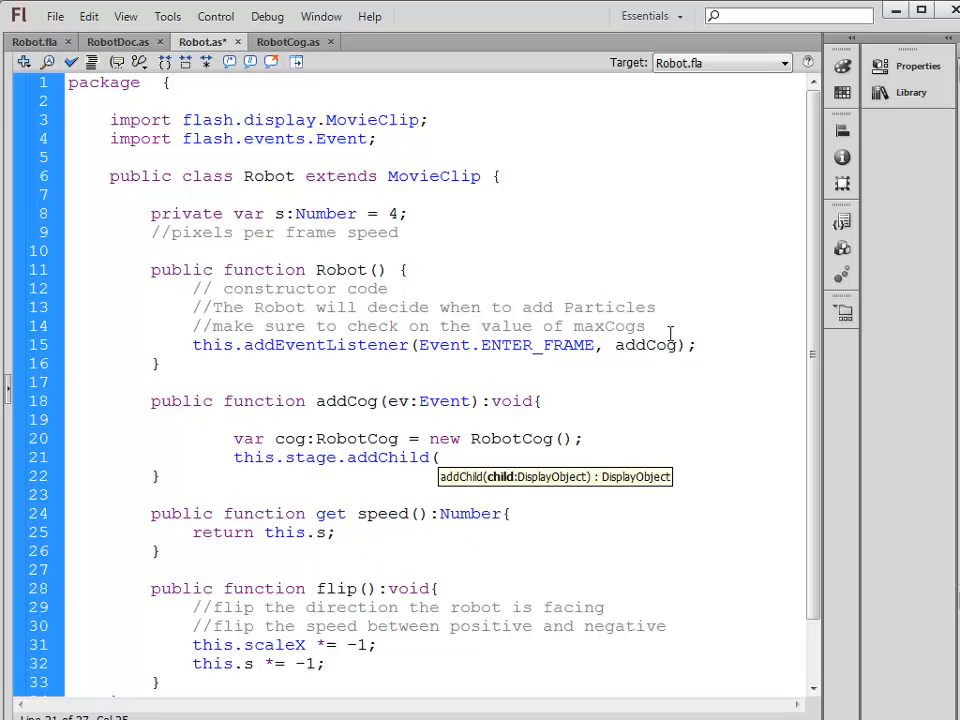
{"action": "type", "text": "cog );"}
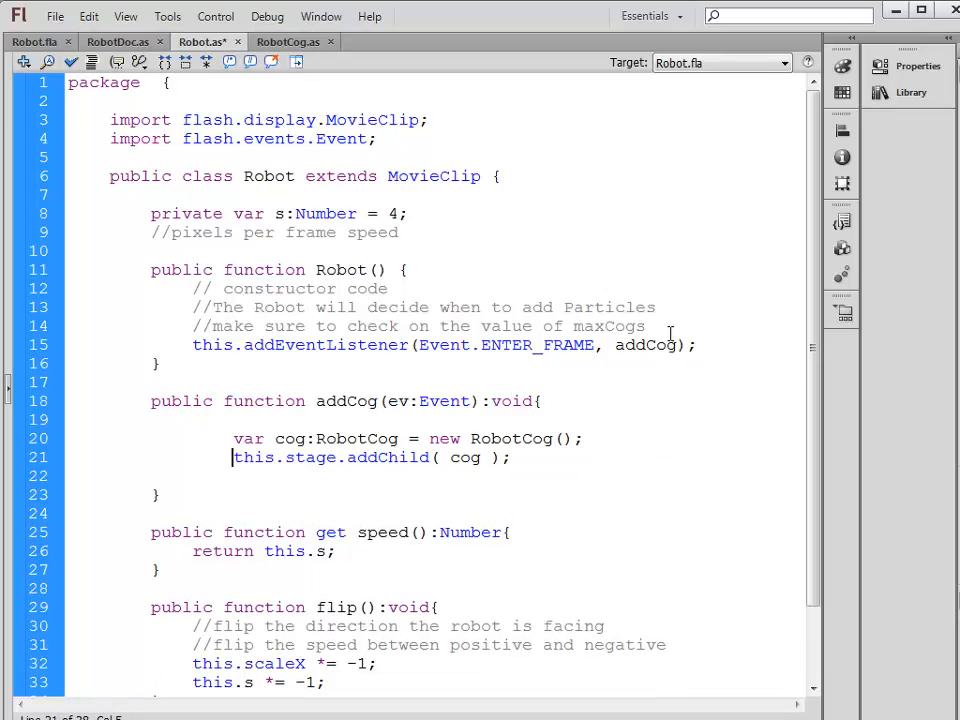
{"action": "double_click", "coordinate": [252, 457]}
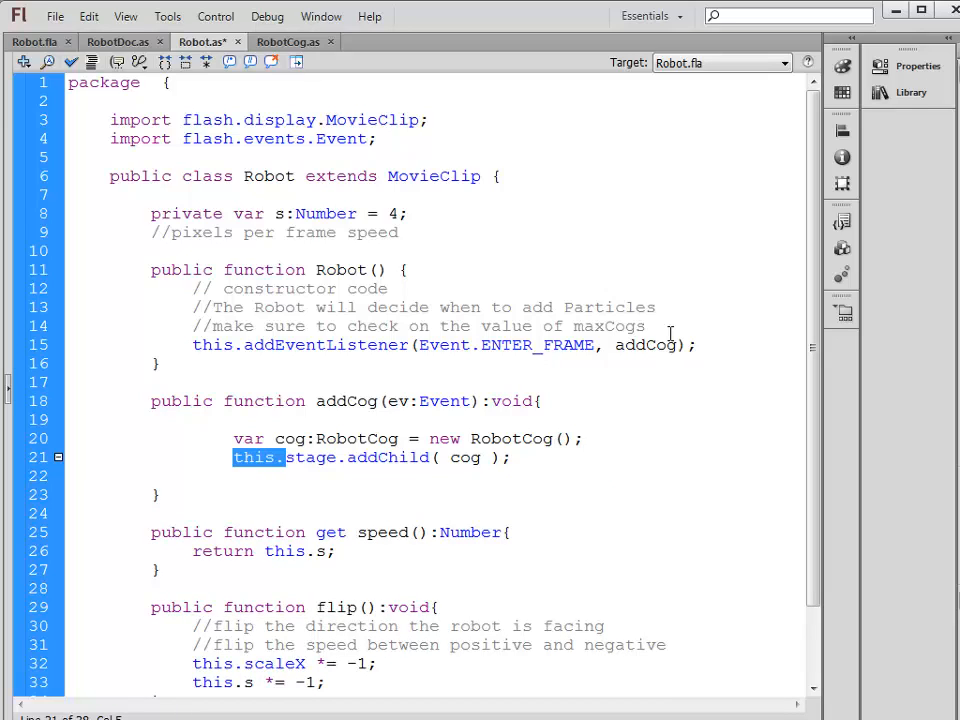
{"action": "mouse_move", "coordinate": [350, 265]}
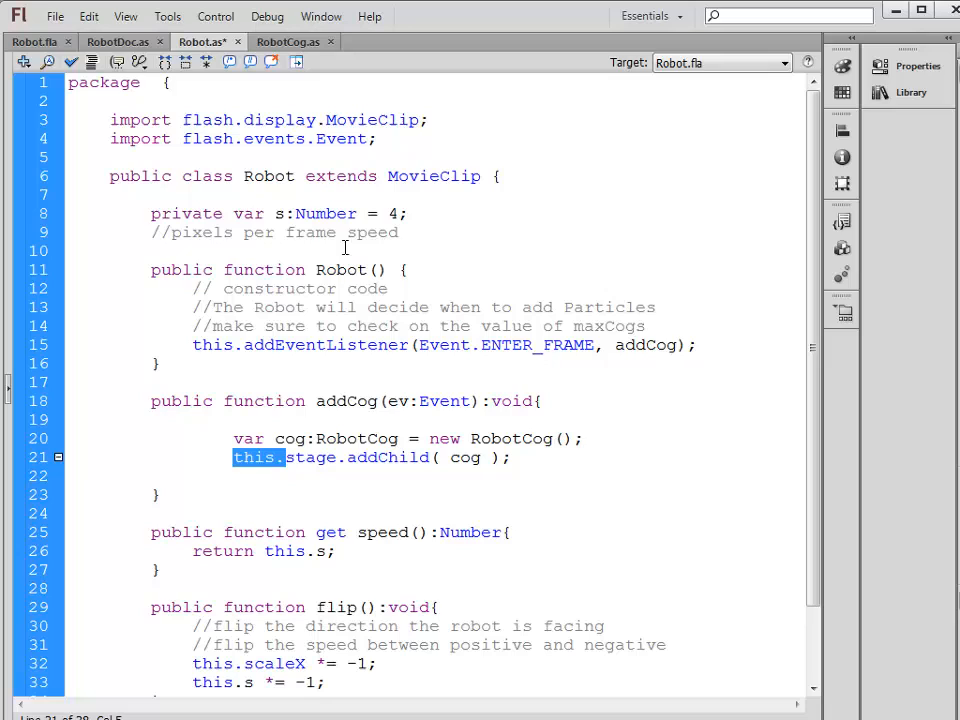
{"action": "mouse_move", "coordinate": [332, 283]}
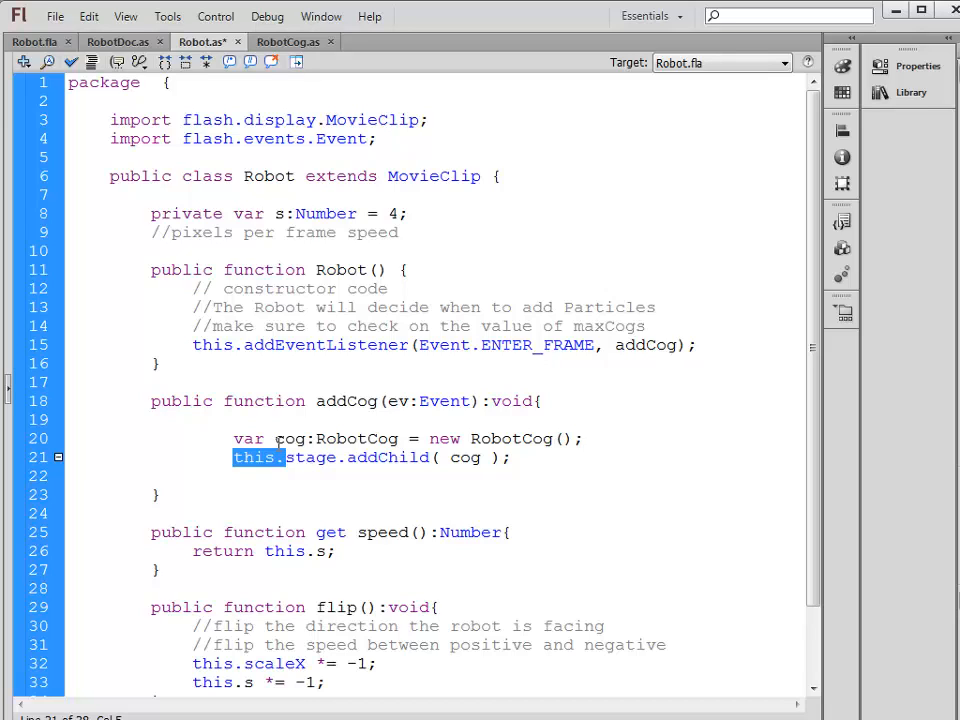
{"action": "left_click", "coordinate": [515, 457]}
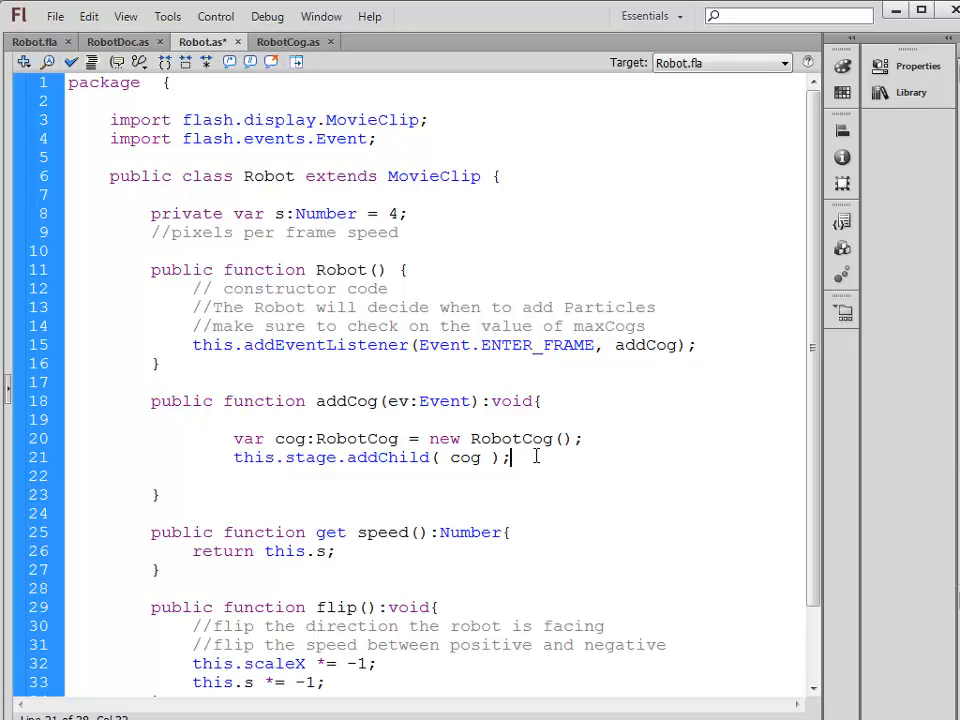
Add cog.x = this.x; and cog.y = this.y; below addChild, then test the movie
{"action": "key", "text": "Return"}
{"action": "type", "text": "cog.x"}
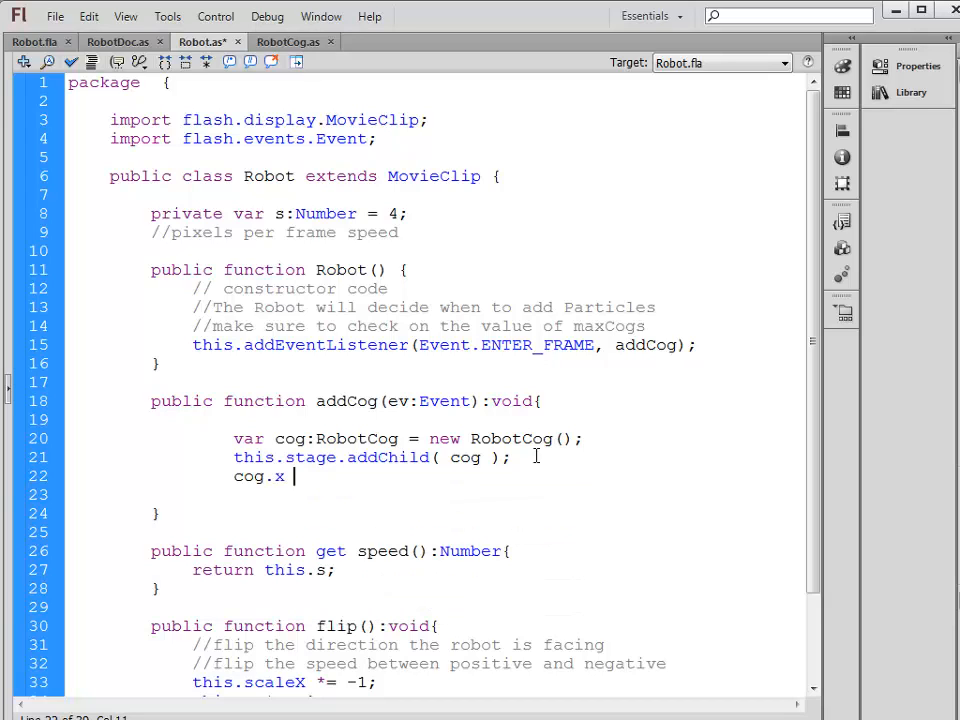
{"action": "type", "text": "= this.x;"}
{"action": "left_click", "coordinate": [435, 494]}
{"action": "type", "text": "cog.y = this.y;"}
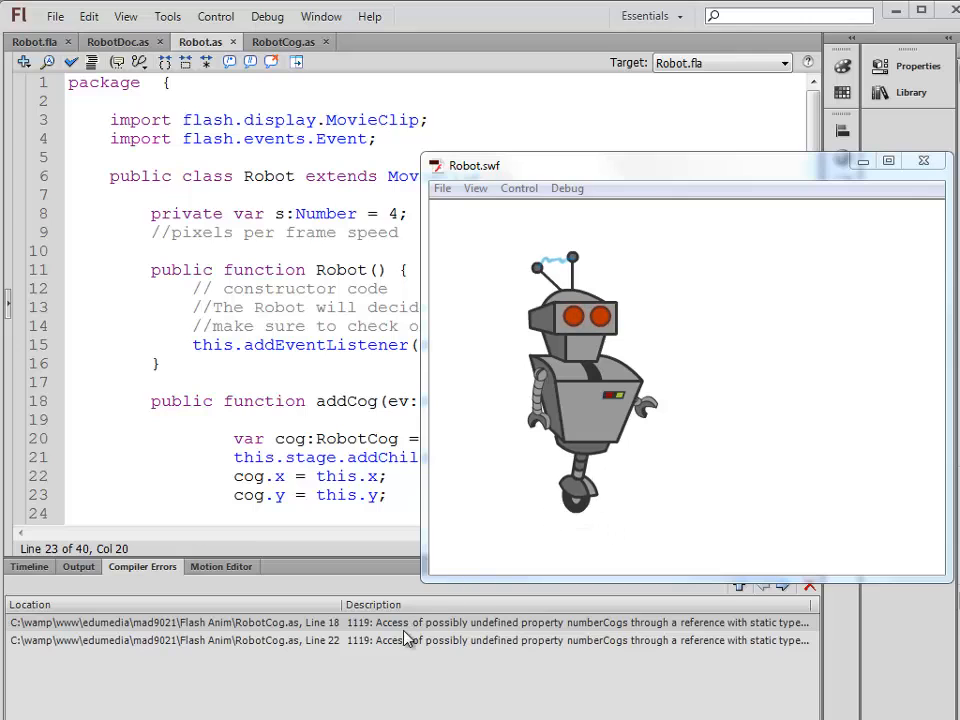
{"action": "mouse_move", "coordinate": [630, 622]}
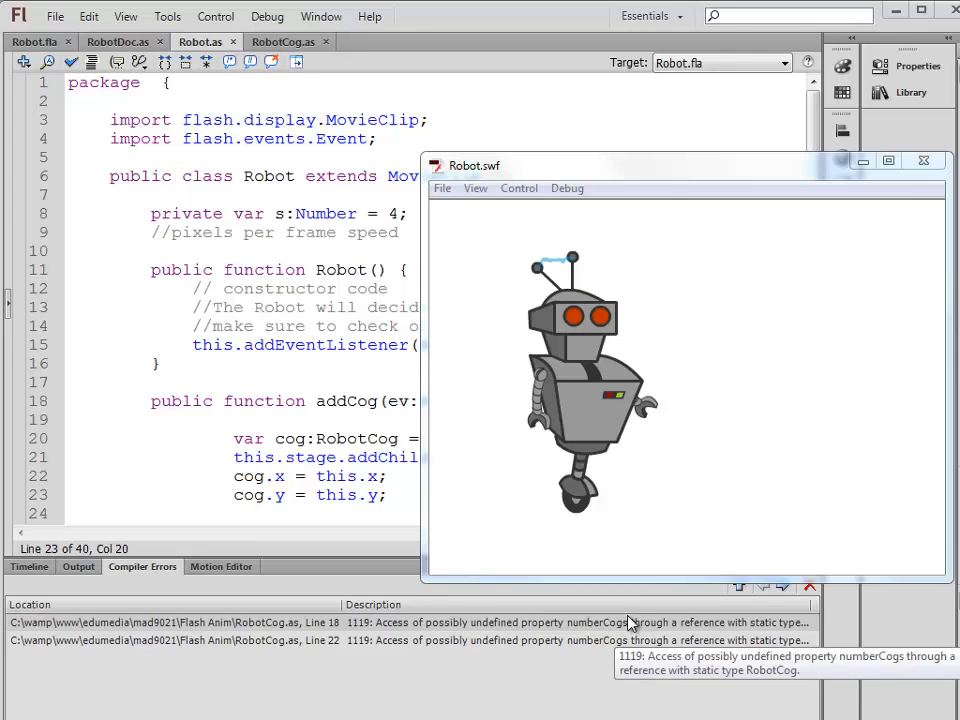
Jump to the numberCogs error, delete 'this.' before numberCogs in RobotCog, and retest
{"action": "left_click", "coordinate": [923, 160]}
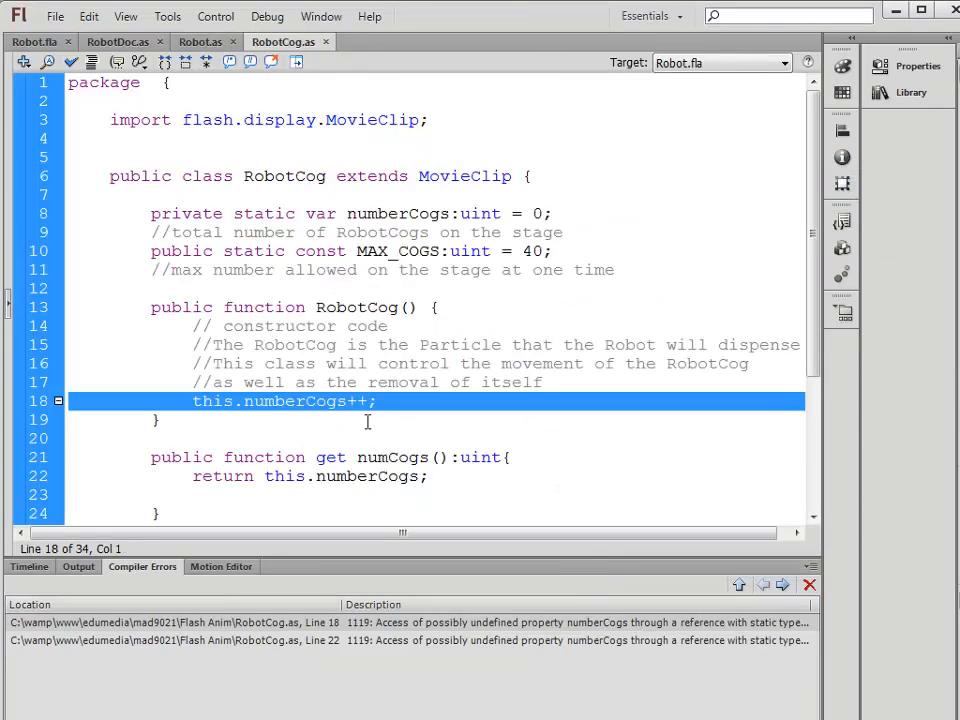
{"action": "mouse_move", "coordinate": [228, 413]}
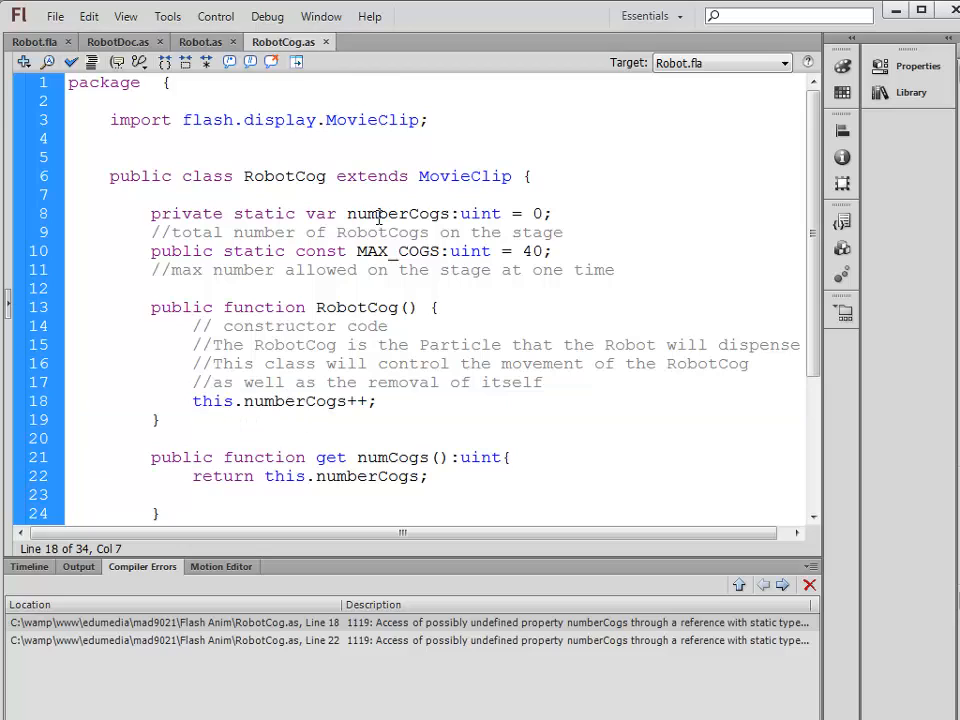
{"action": "double_click", "coordinate": [202, 401]}
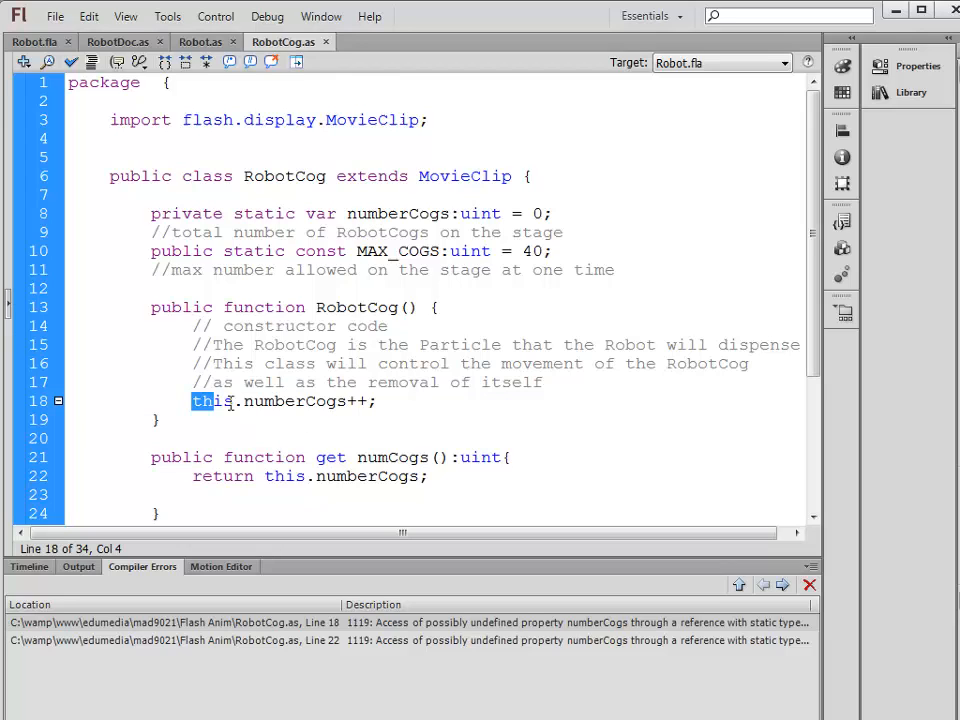
{"action": "key", "text": "Delete"}
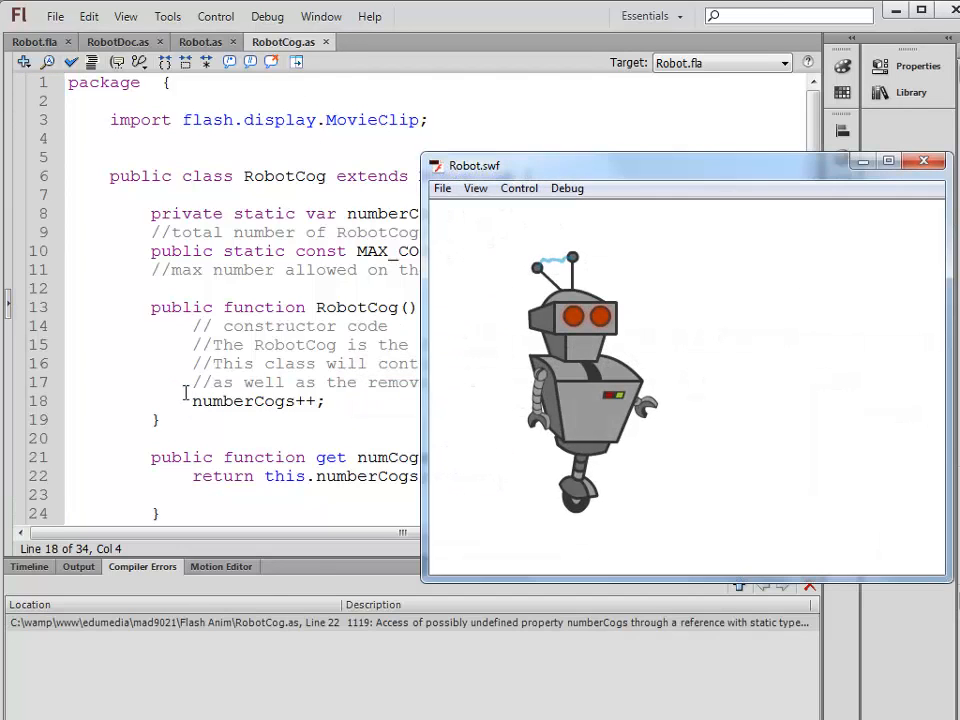
{"action": "left_click", "coordinate": [922, 161]}
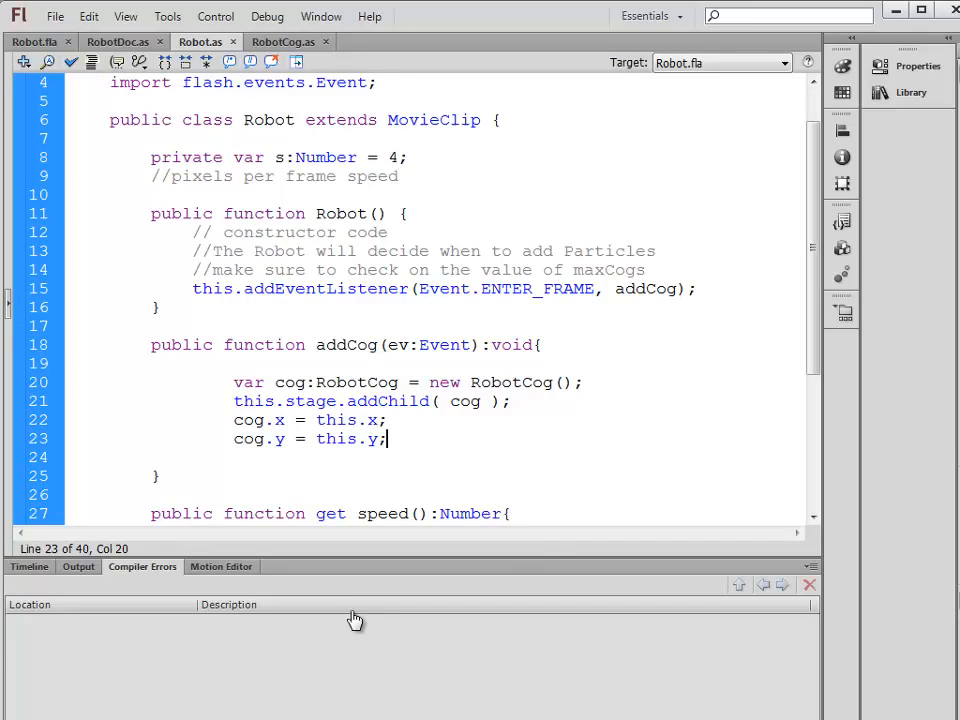
{"action": "mouse_move", "coordinate": [950, 350]}
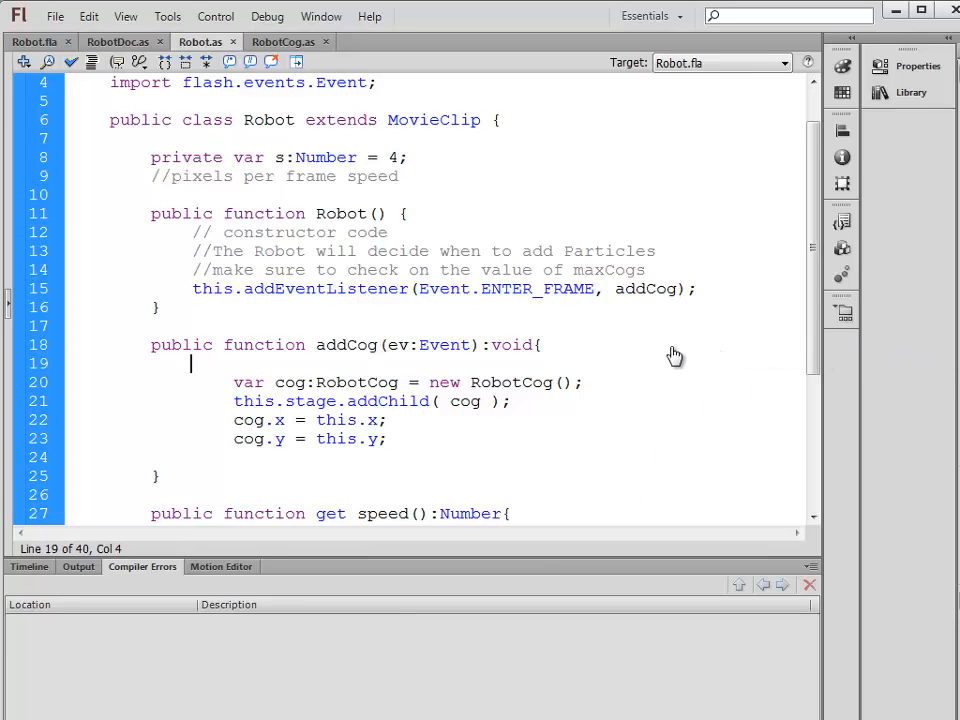
Wrap the cog code in Robot.as in if(RobotCog.numCogs() < RobotCog.MAX_COGS)
{"action": "type", "text": "if("}
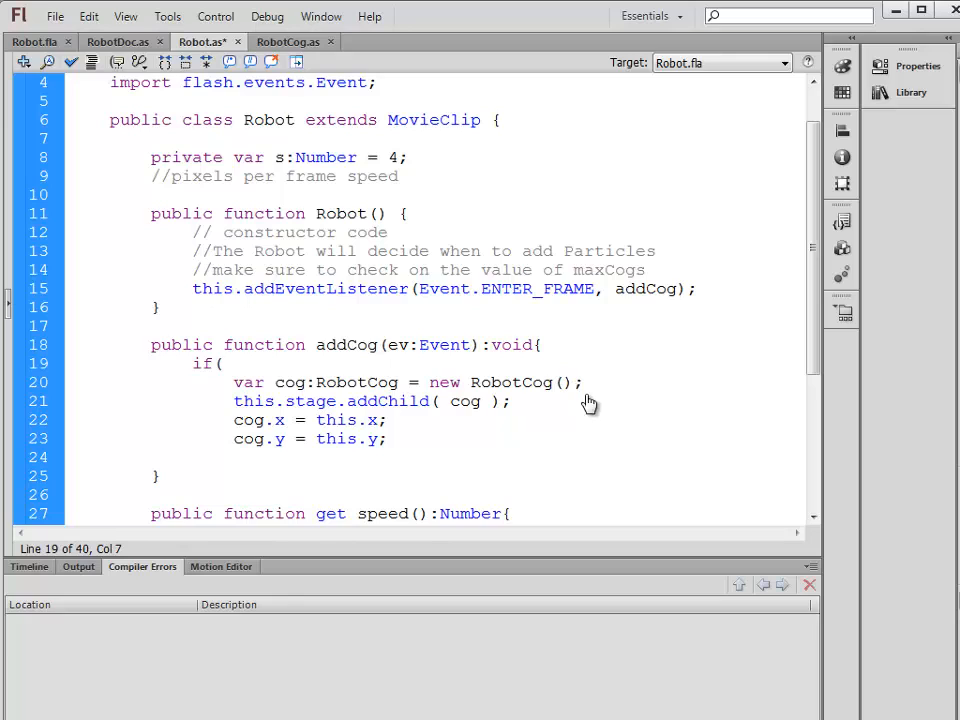
{"action": "mouse_move", "coordinate": [593, 513]}
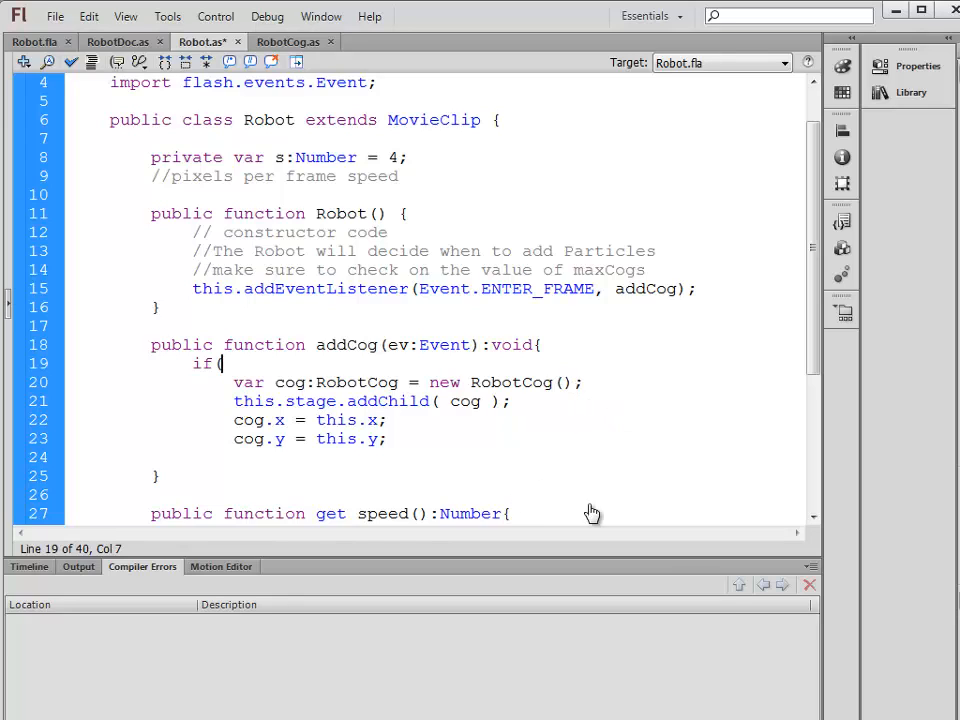
{"action": "type", "text": "RobotCog."}
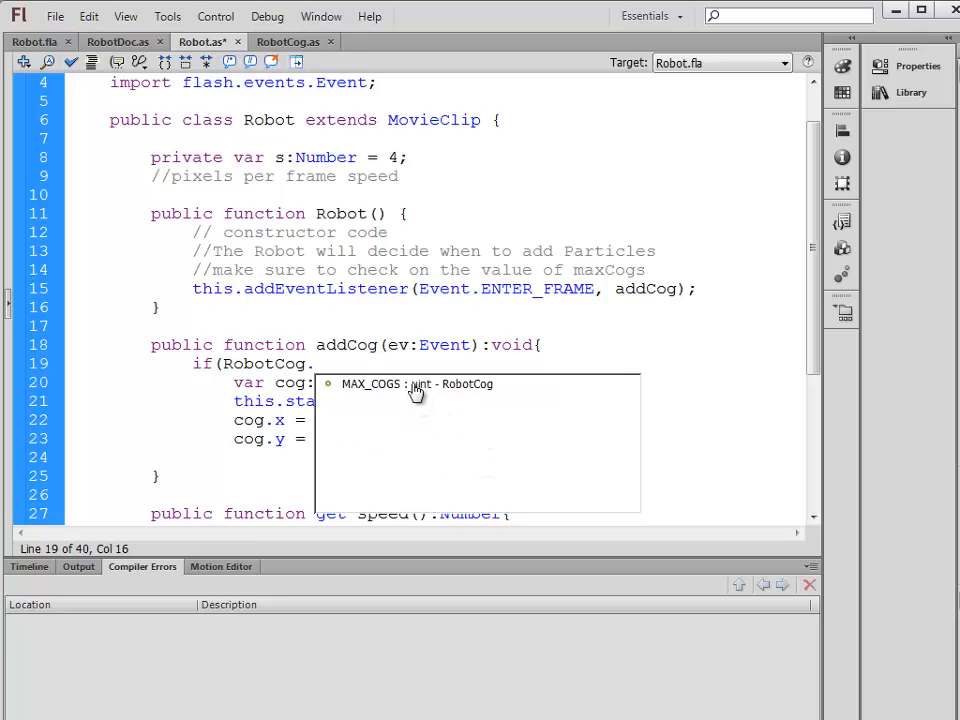
{"action": "type", "text": "numCogs"}
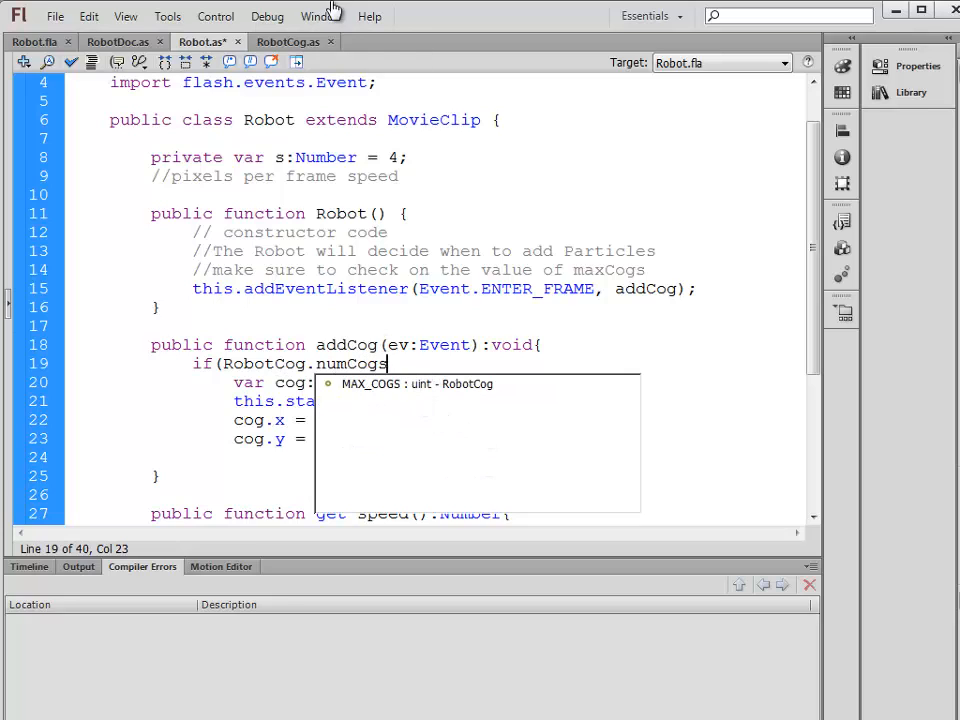
{"action": "mouse_move", "coordinate": [300, 400]}
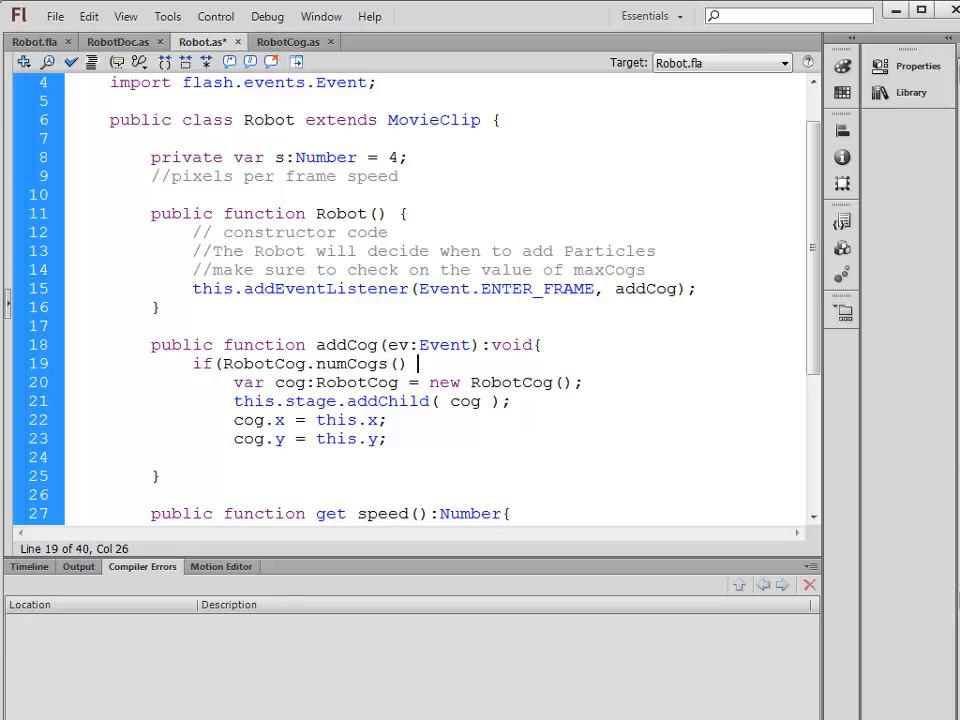
{"action": "type", "text": "< RobotCog.MAX_COGS){"}
{"action": "left_click", "coordinate": [435, 457]}
{"action": "type", "text": "}"}
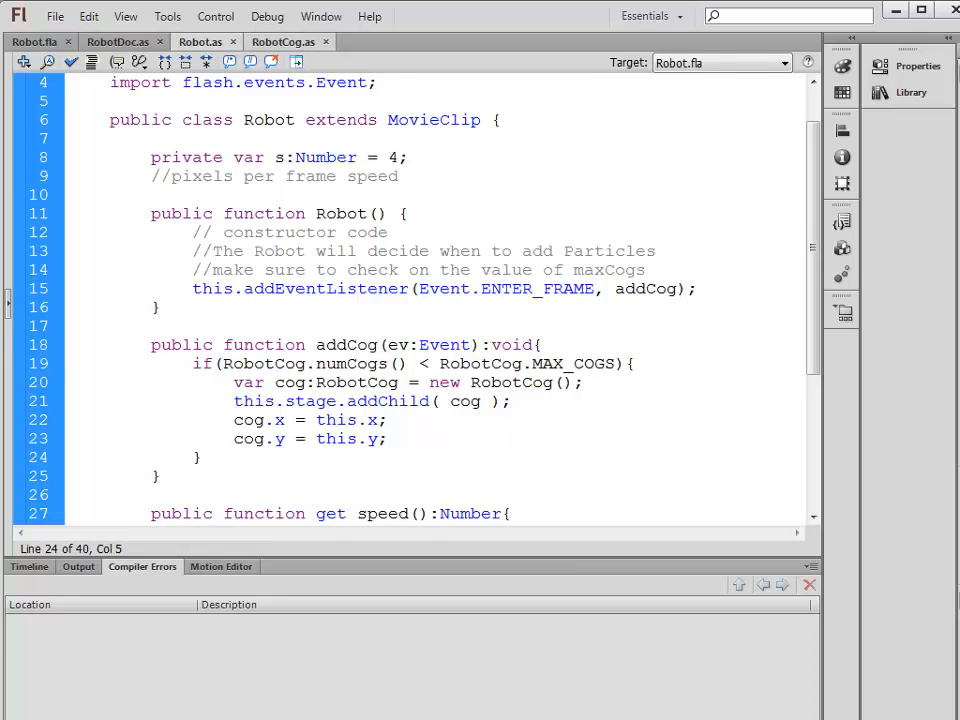
Test the movie, then jump to the 1061 numCogs error at Robot.as line 19
{"action": "left_click", "coordinate": [283, 41]}
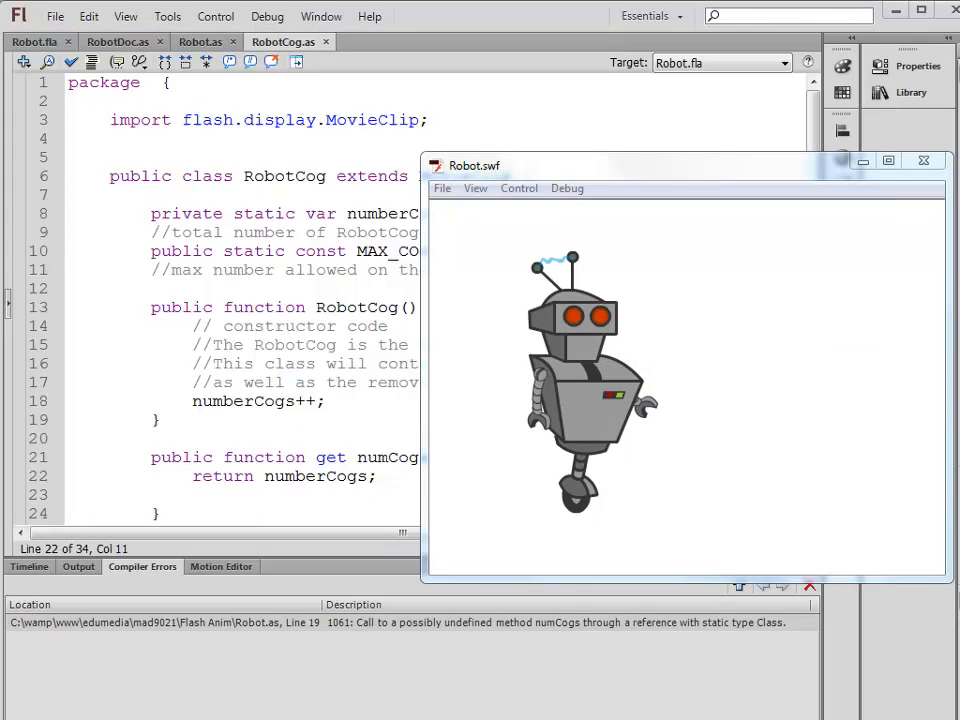
{"action": "left_click", "coordinate": [923, 160]}
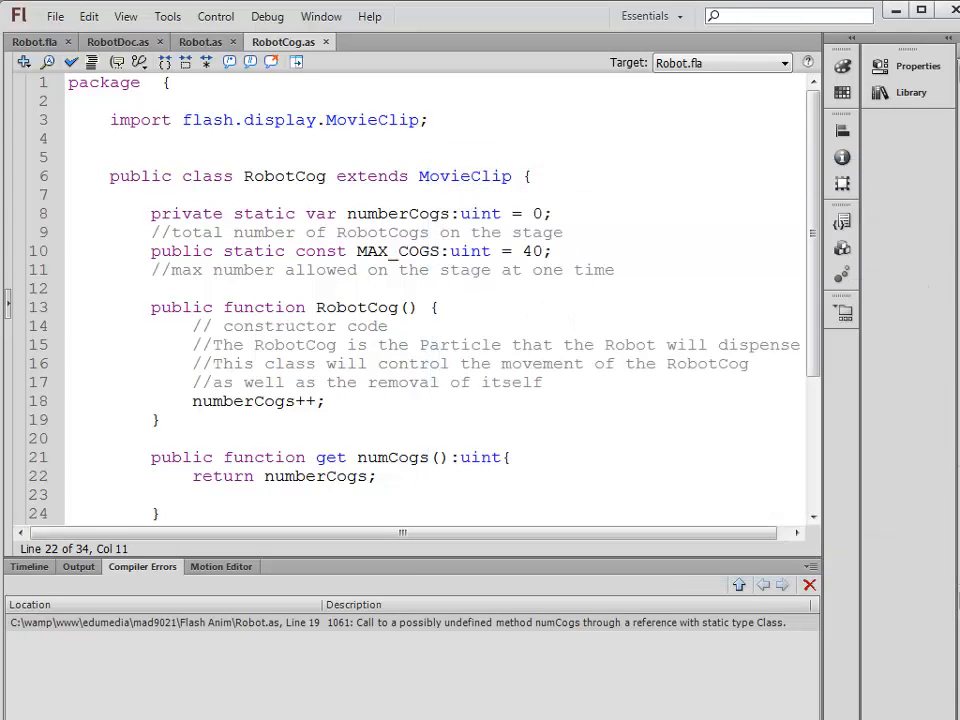
{"action": "left_click", "coordinate": [199, 42]}
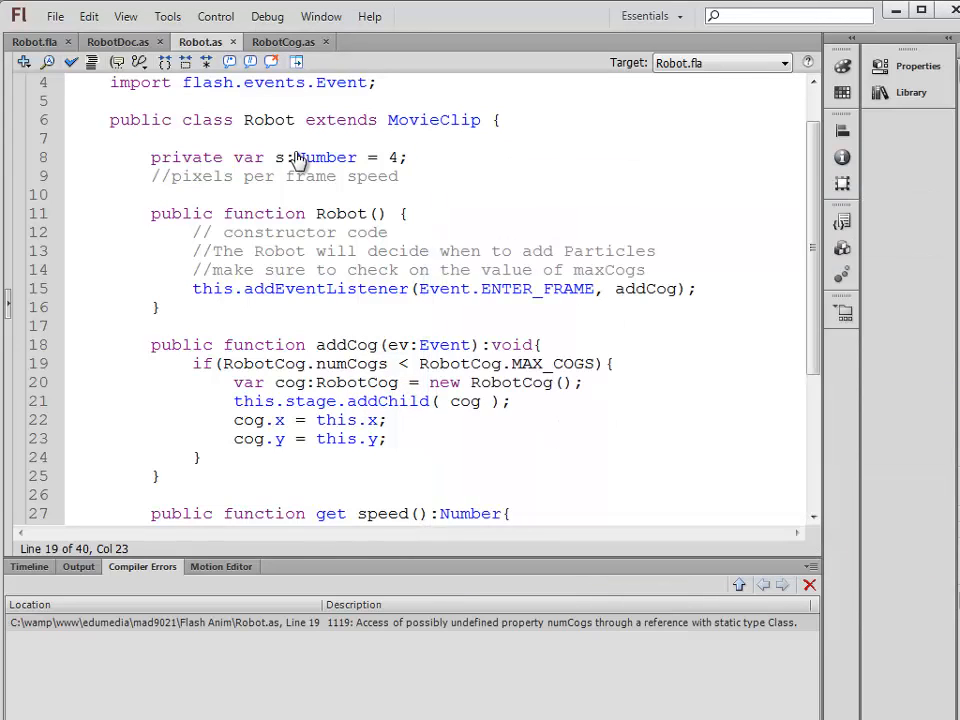
Compare RobotCog's numCogs getter with the Robot.as cap check, ending on RobotCog.as
{"action": "left_click", "coordinate": [283, 41]}
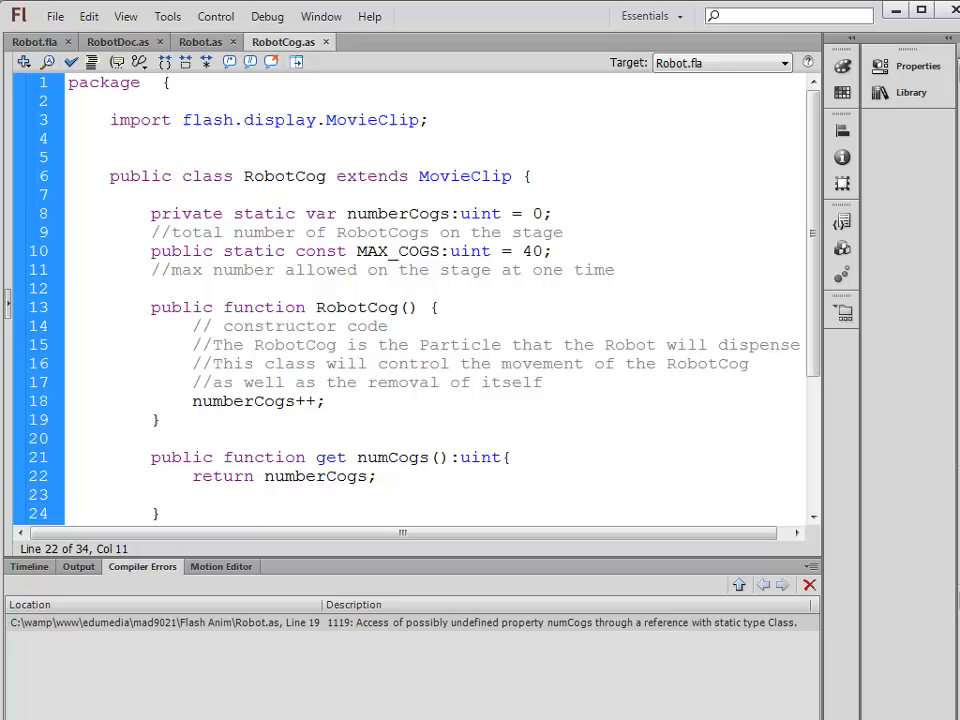
{"action": "left_click", "coordinate": [263, 475]}
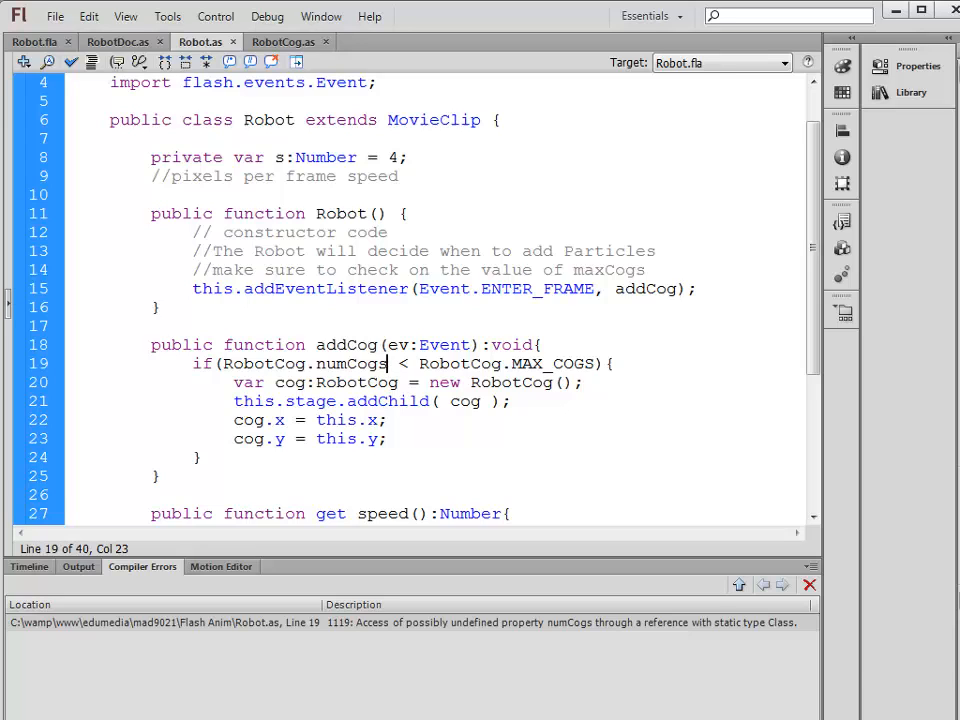
{"action": "left_click", "coordinate": [284, 41]}
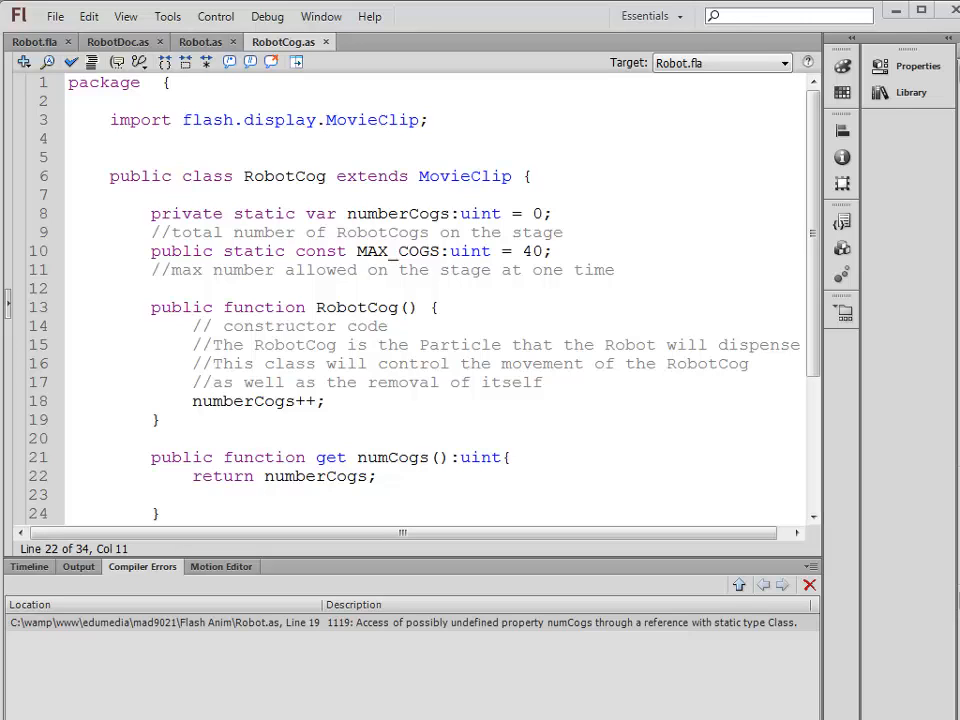
Make the numCogs getter static, test the movie, and raise MAX_COGS from 40 to 140
{"action": "type", "text": "stat"}
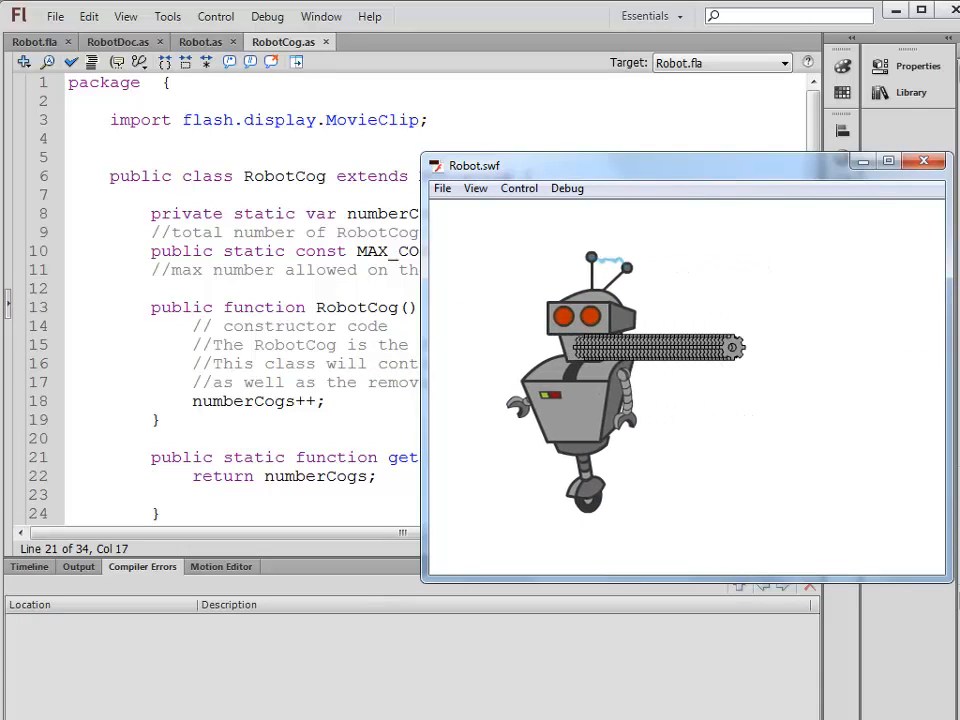
{"action": "left_click", "coordinate": [922, 161]}
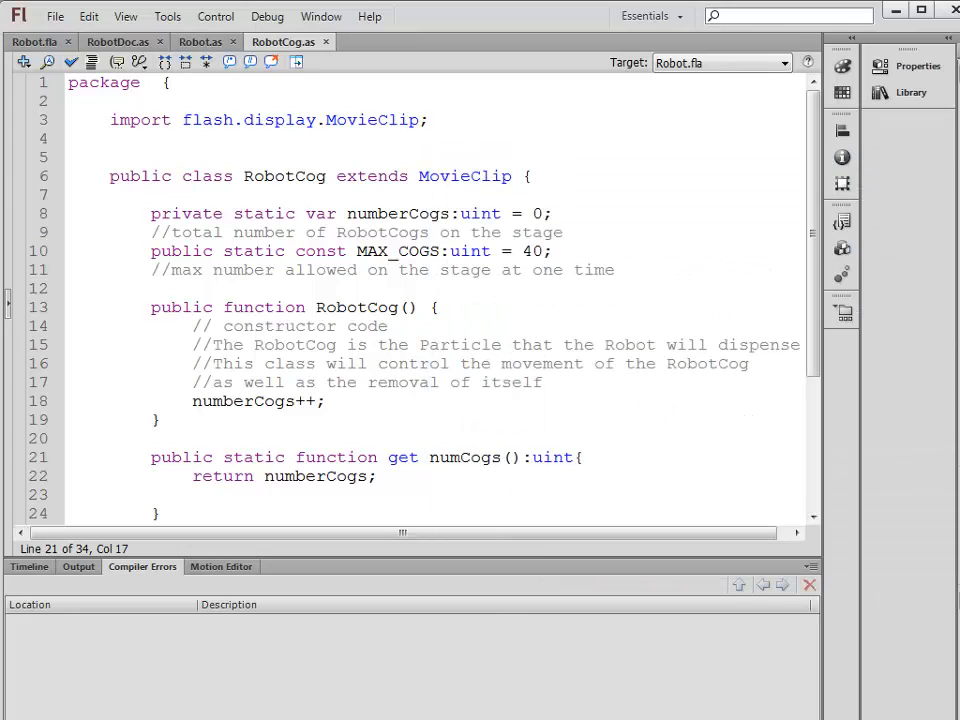
{"action": "type", "text": "1"}
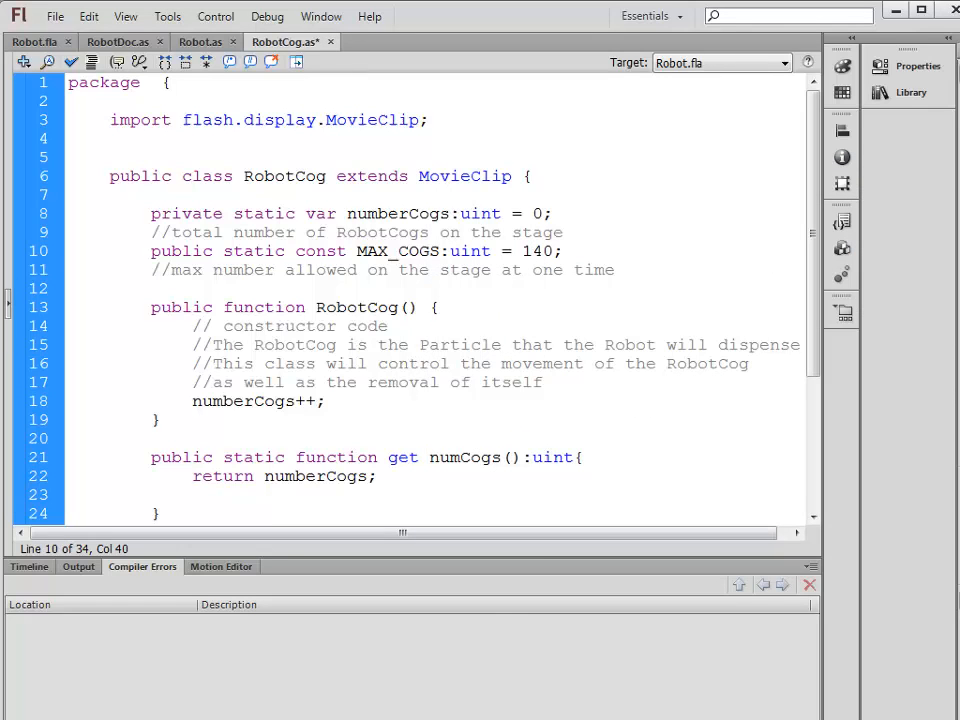